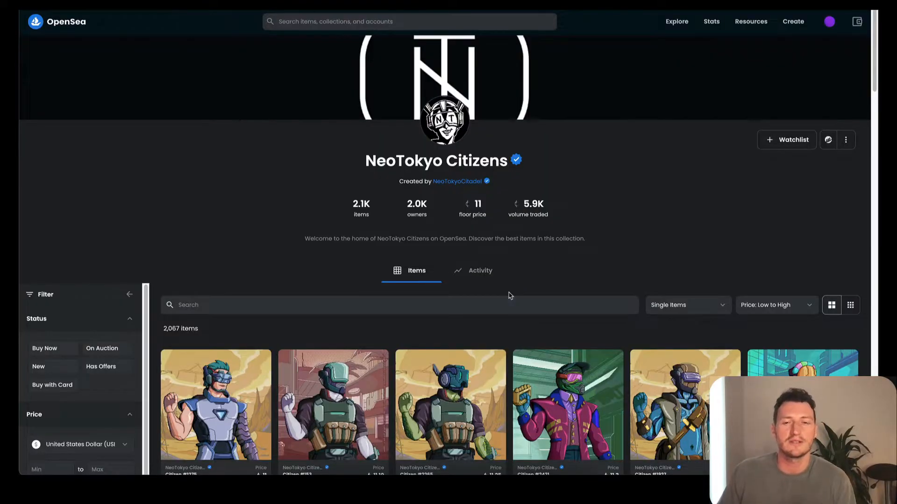
pyautogui.moveTo(392, 214)
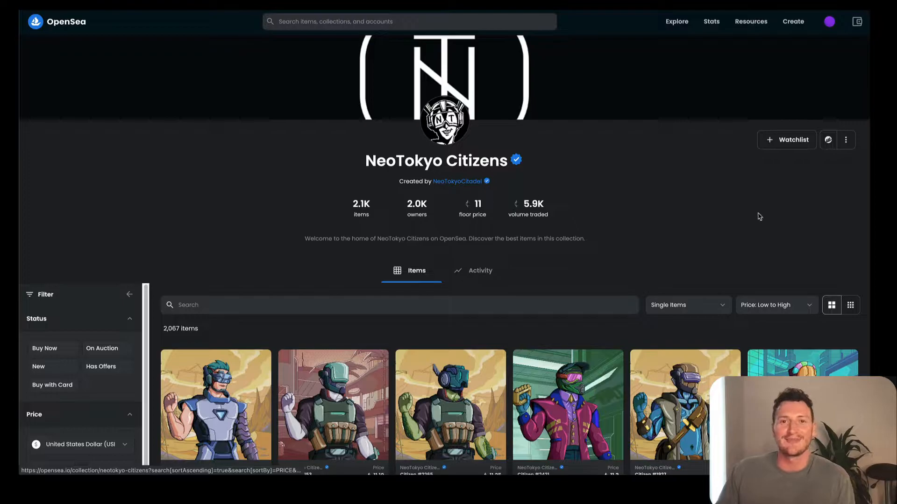
# Open the NeoTokyo Citizens Activity tab to view its all-time price and volume chart and recent sales
pyautogui.scroll(-3)
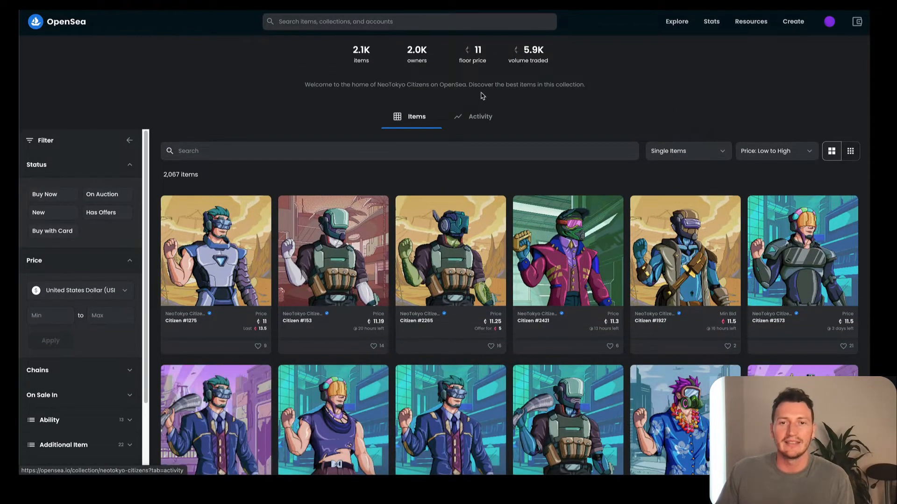
pyautogui.click(480, 117)
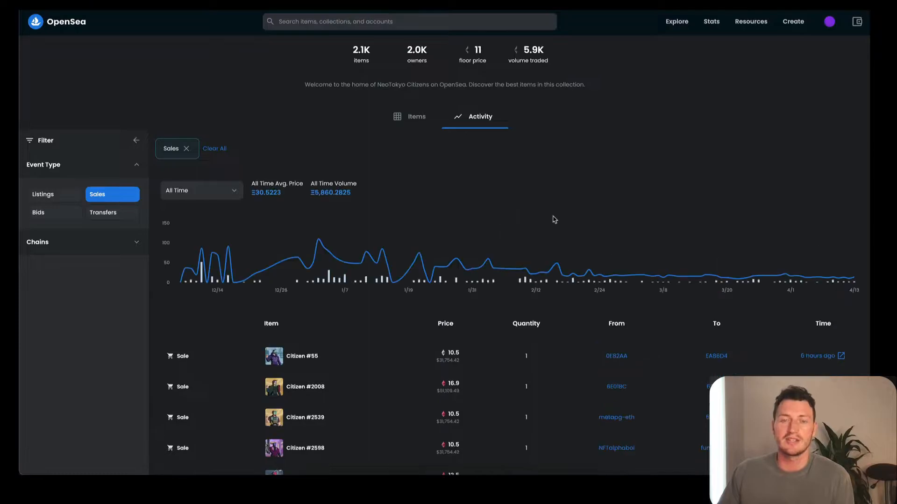
pyautogui.moveTo(327, 257)
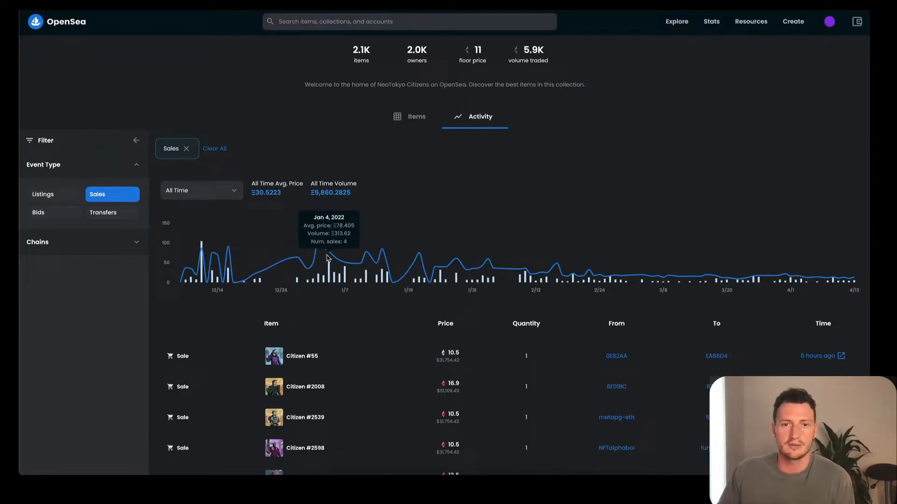
pyautogui.moveTo(329, 255)
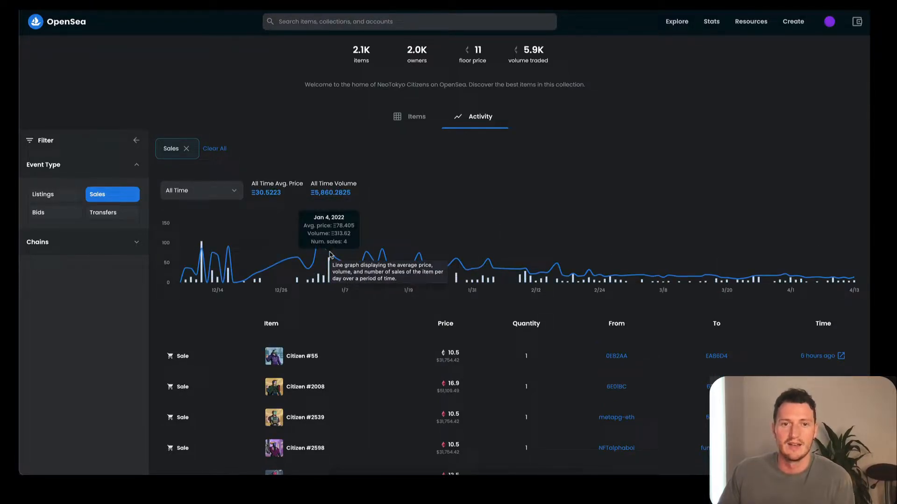
pyautogui.moveTo(323, 252)
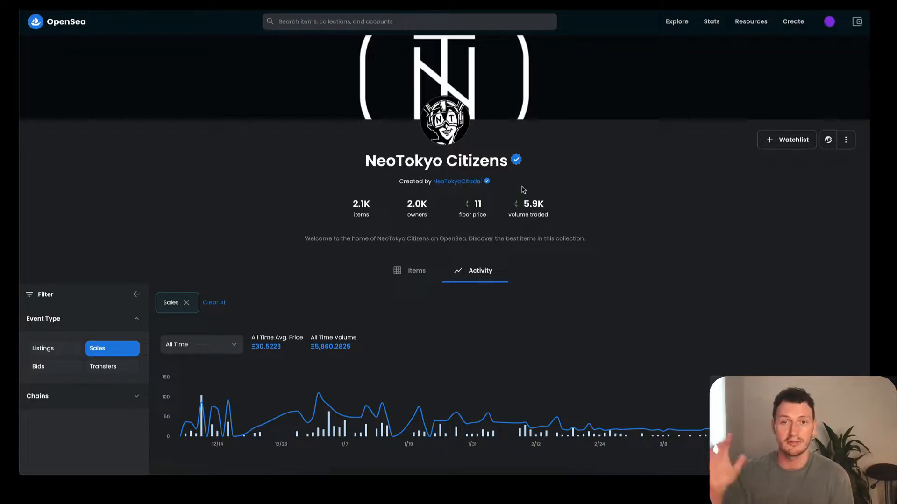
pyautogui.moveTo(612, 162)
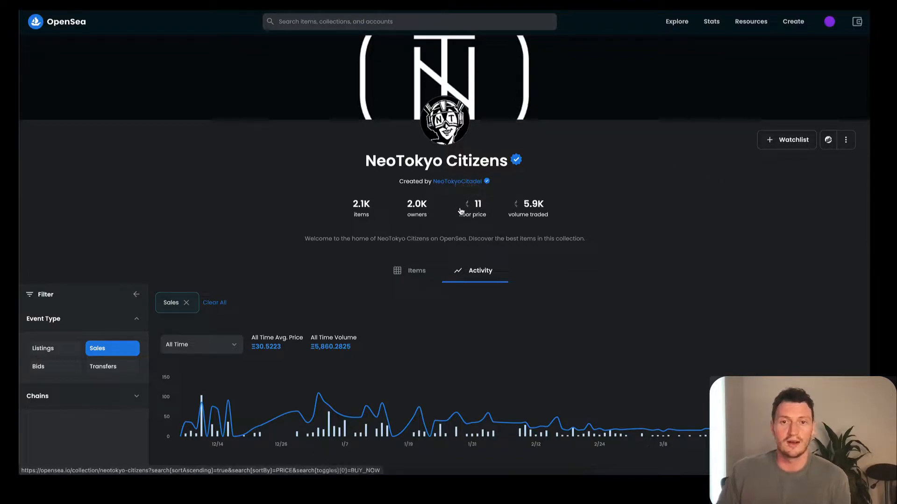
pyautogui.moveTo(546, 167)
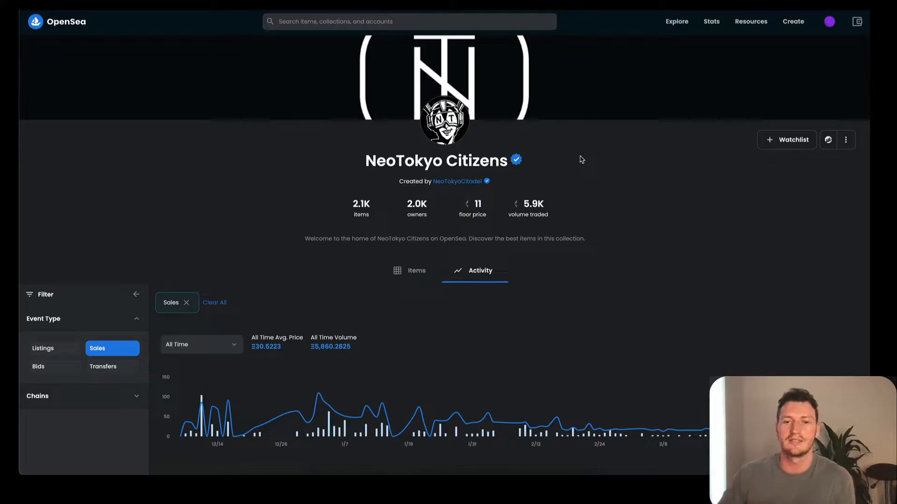
pyautogui.moveTo(477, 208)
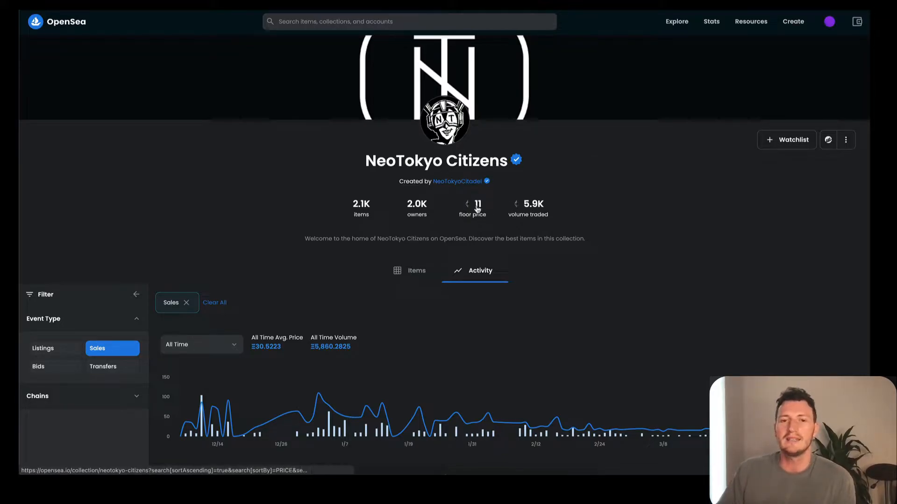
pyautogui.scroll(-3)
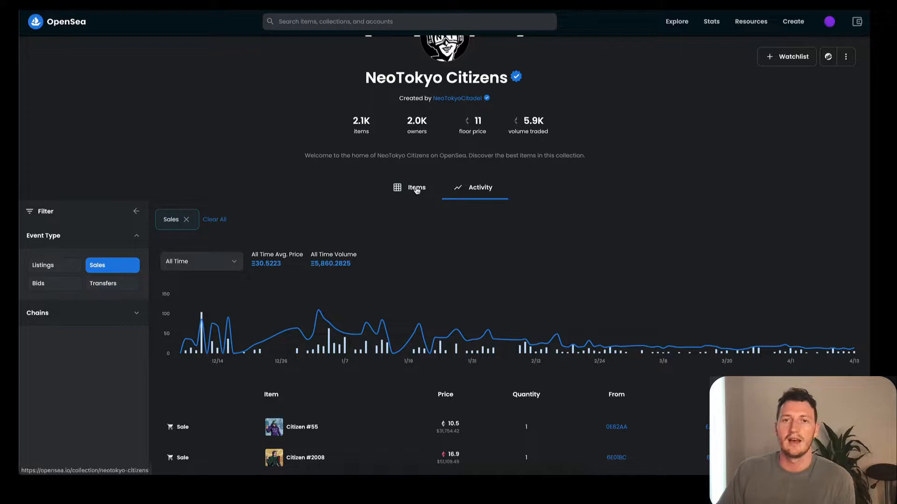
# Return to the NeoTokyo Citizens Items listing, 2,067 items sorted by price low to high
pyautogui.click(416, 187)
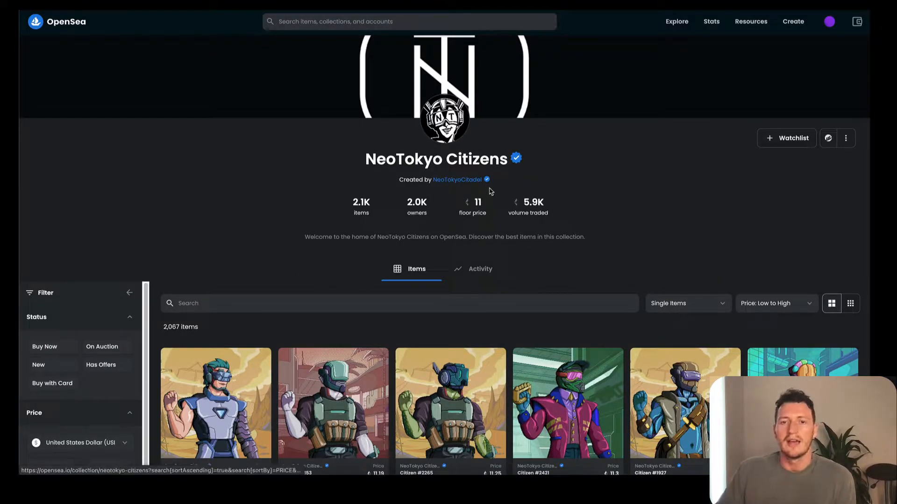
pyautogui.moveTo(487, 213)
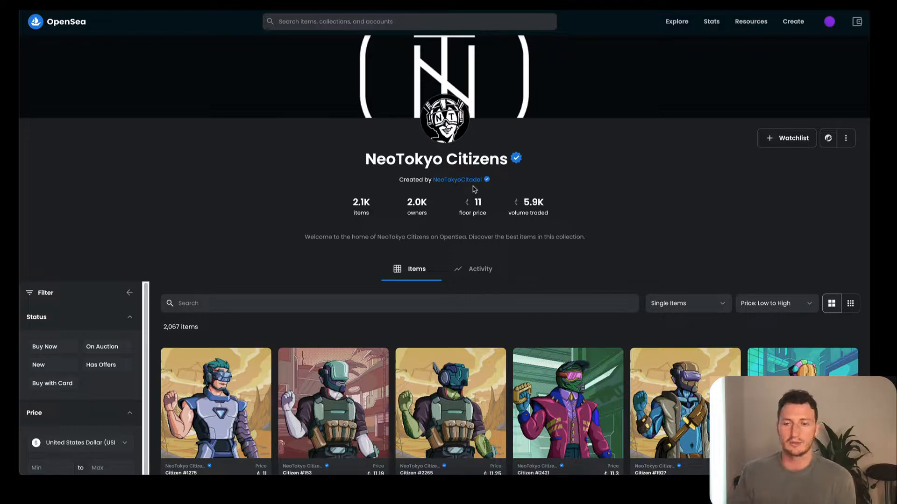
pyautogui.moveTo(637, 197)
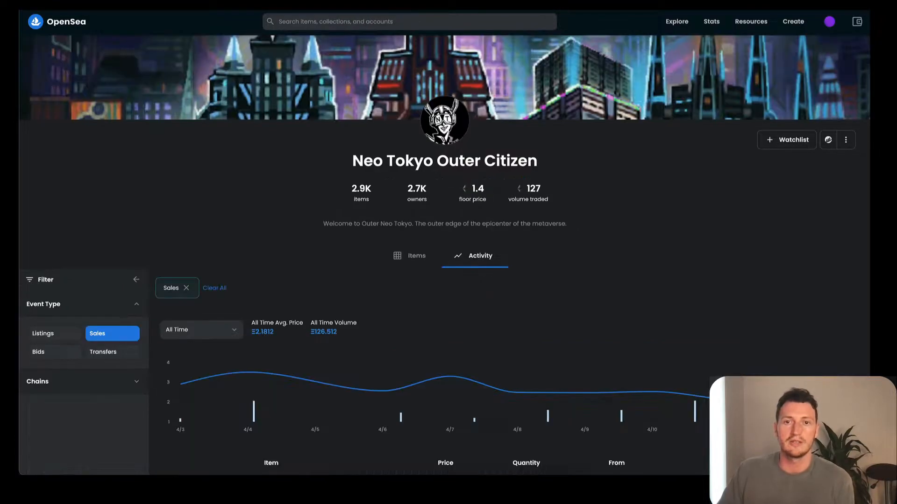
pyautogui.scroll(-3)
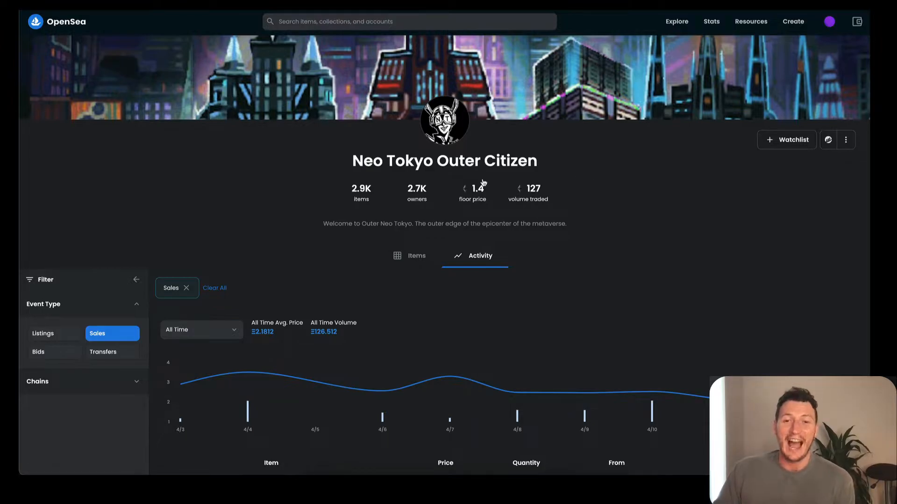
pyautogui.moveTo(537, 168)
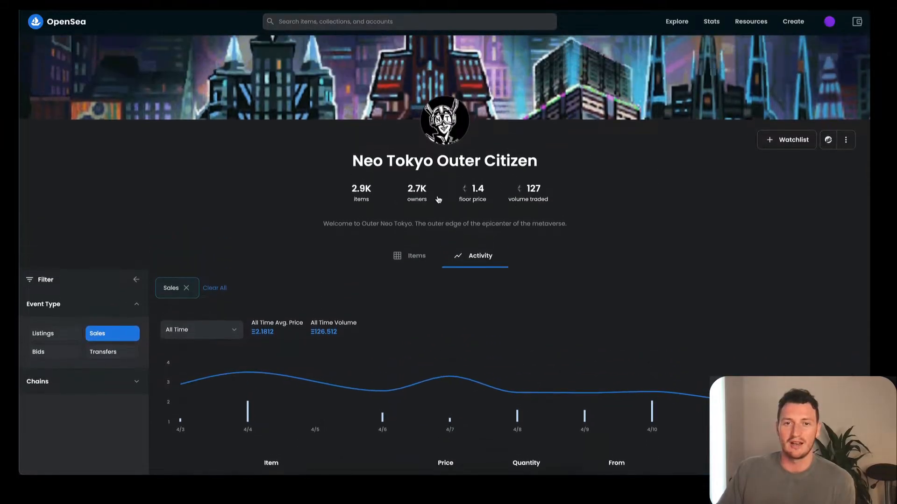
pyautogui.moveTo(180, 377)
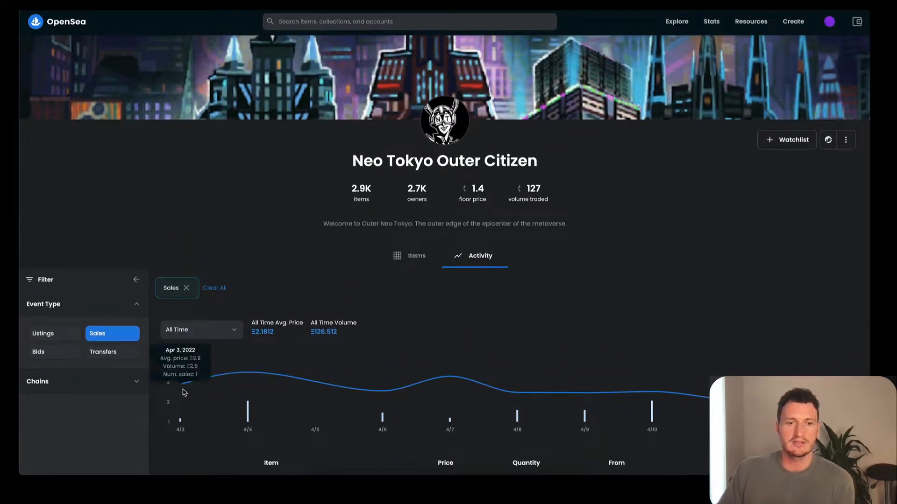
pyautogui.click(201, 329)
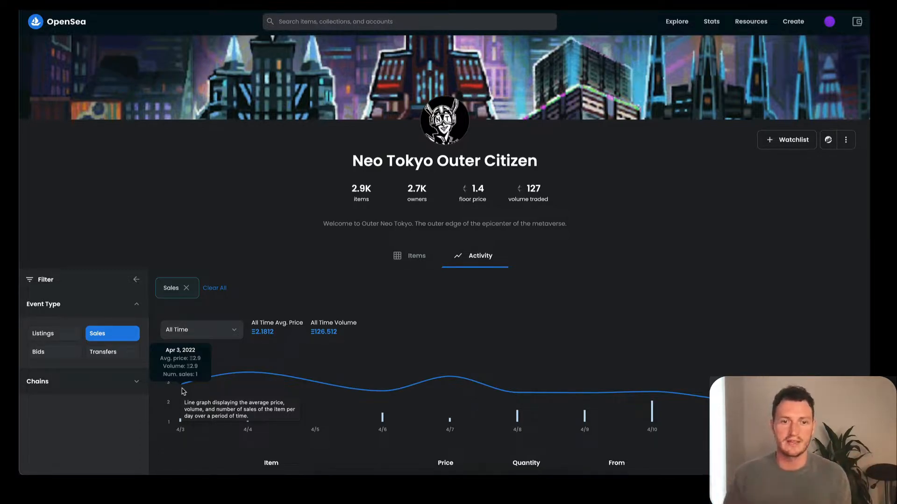
pyautogui.moveTo(256, 388)
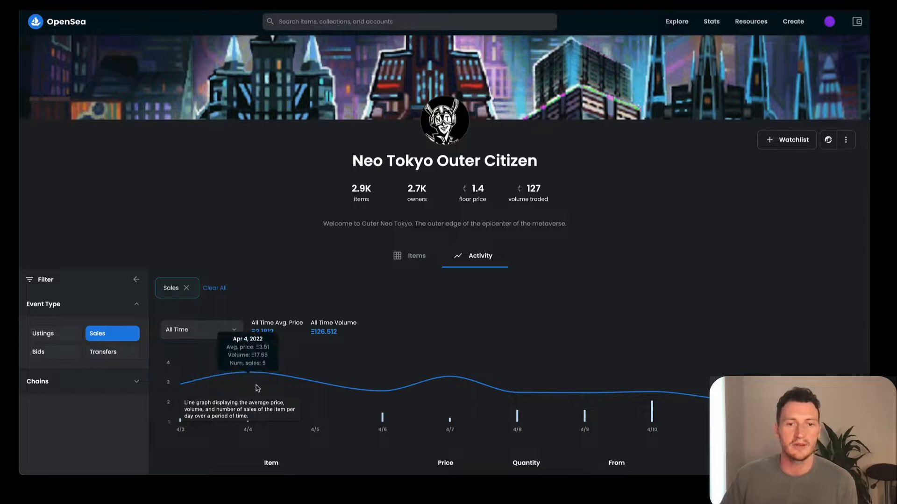
pyautogui.moveTo(449, 385)
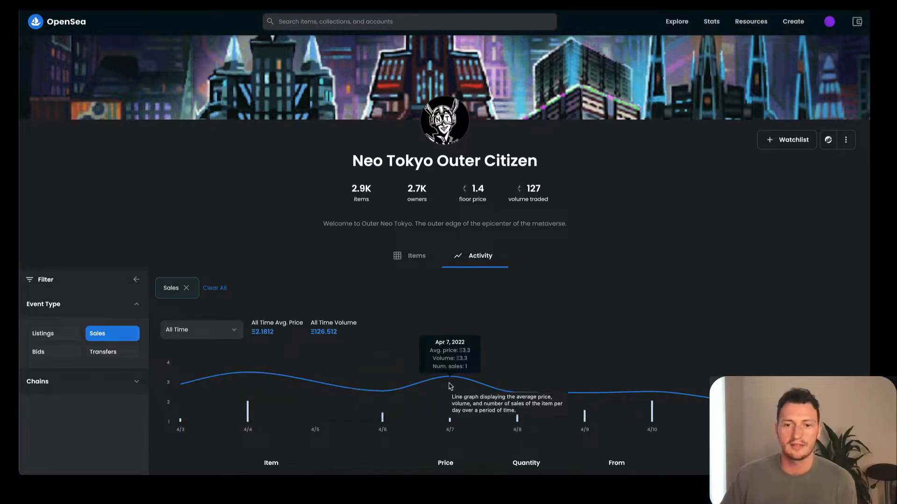
pyautogui.moveTo(442, 181)
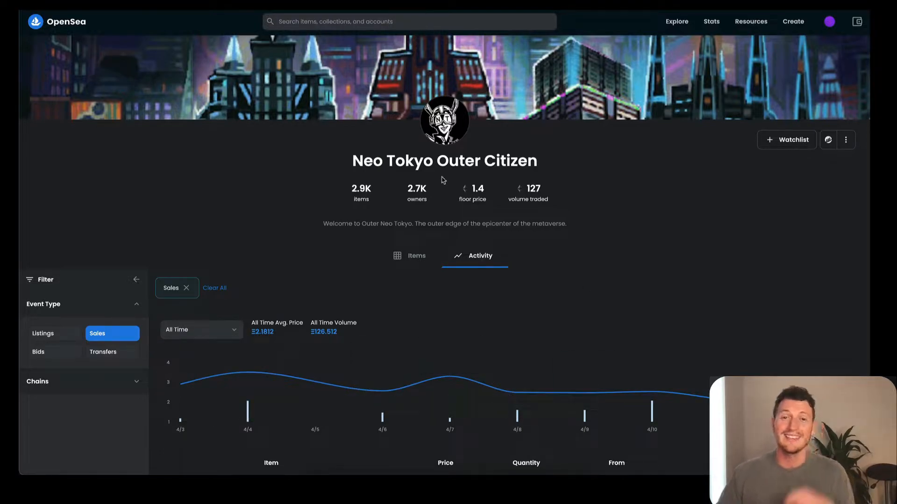
# Scroll below the chart to the Outer Citizen sales table with prices, buyers, sellers and times
pyautogui.scroll(-3)
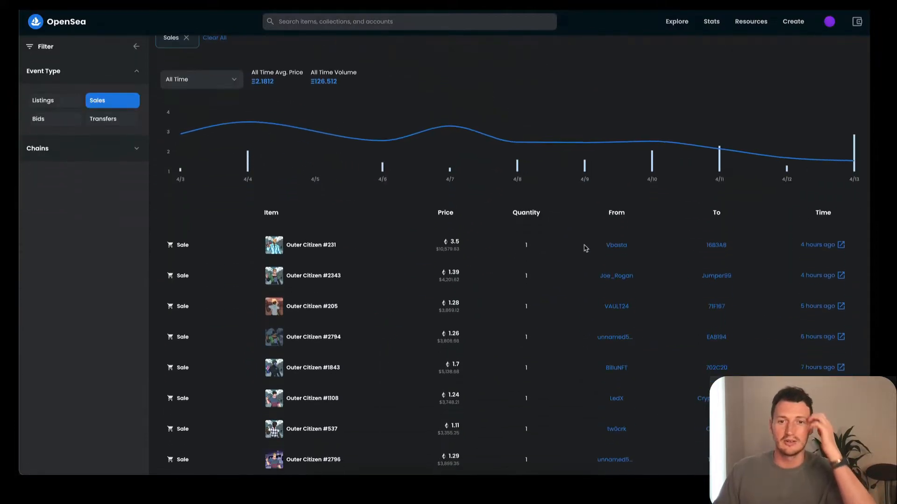
pyautogui.moveTo(510, 315)
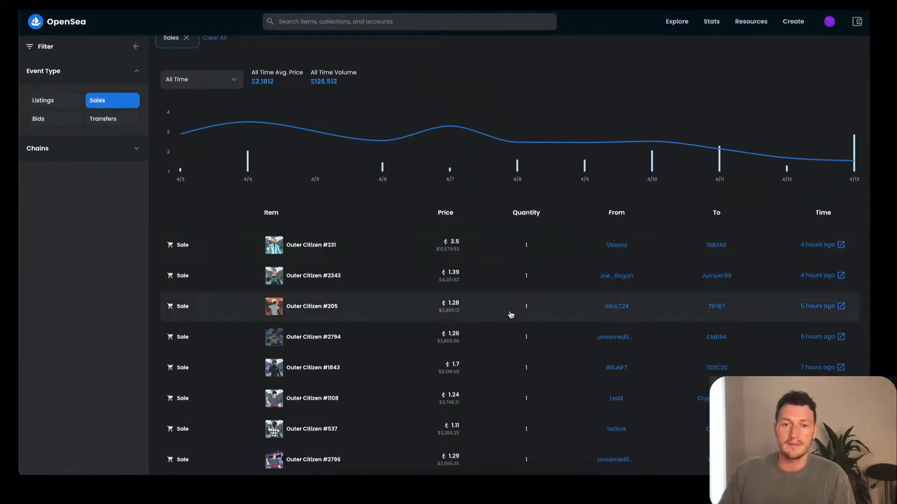
pyautogui.scroll(-3)
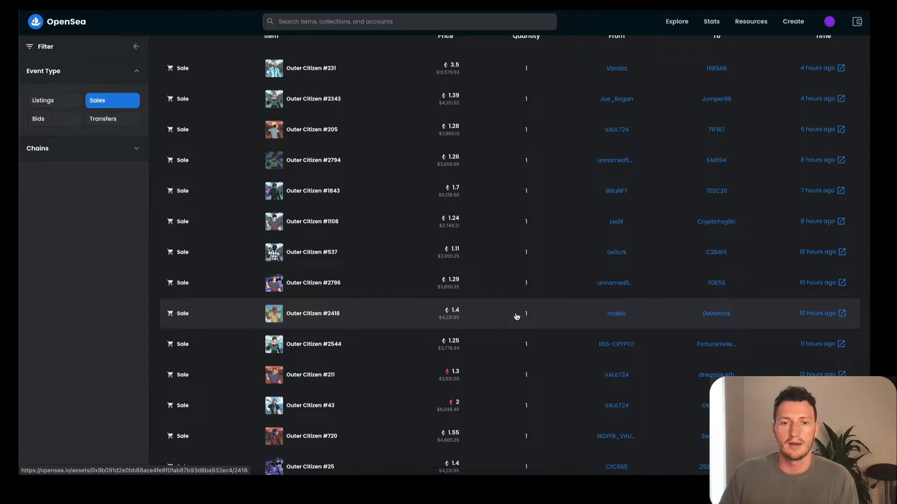
pyautogui.moveTo(465, 248)
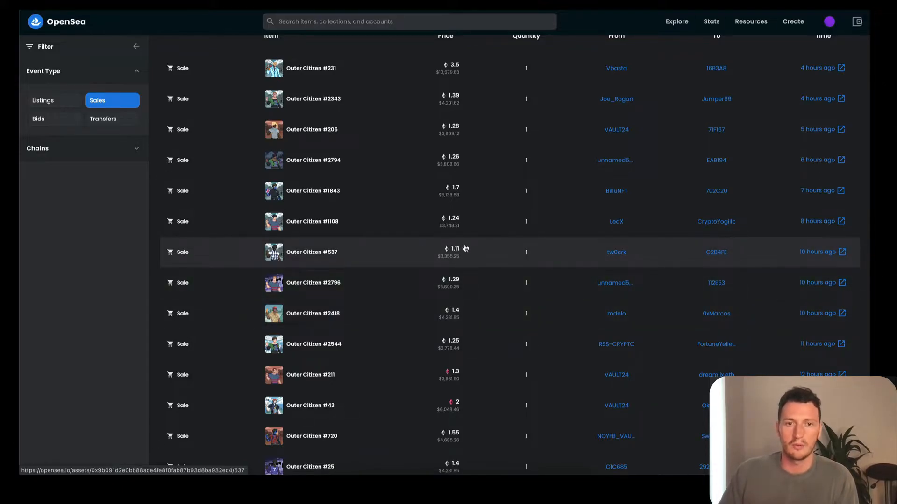
pyautogui.moveTo(535, 379)
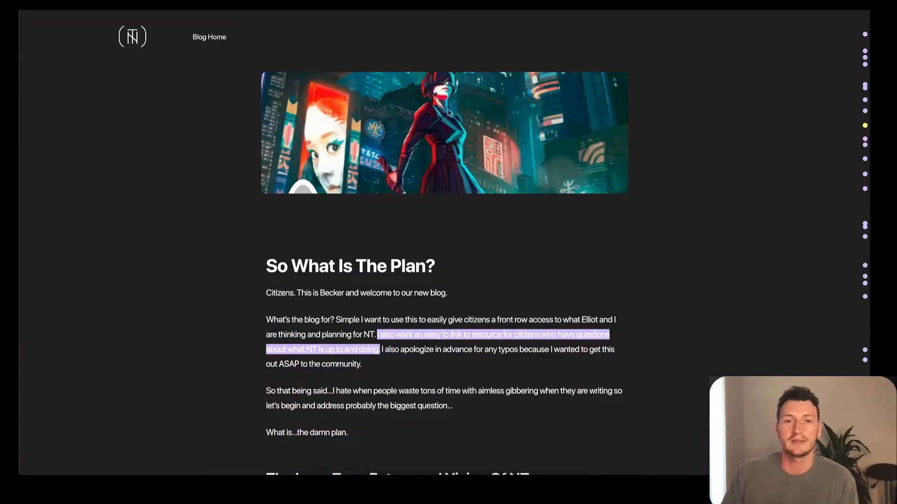
# Read 'So What Is The Plan?' from its opening down to the long-term vision section
pyautogui.scroll(-3)
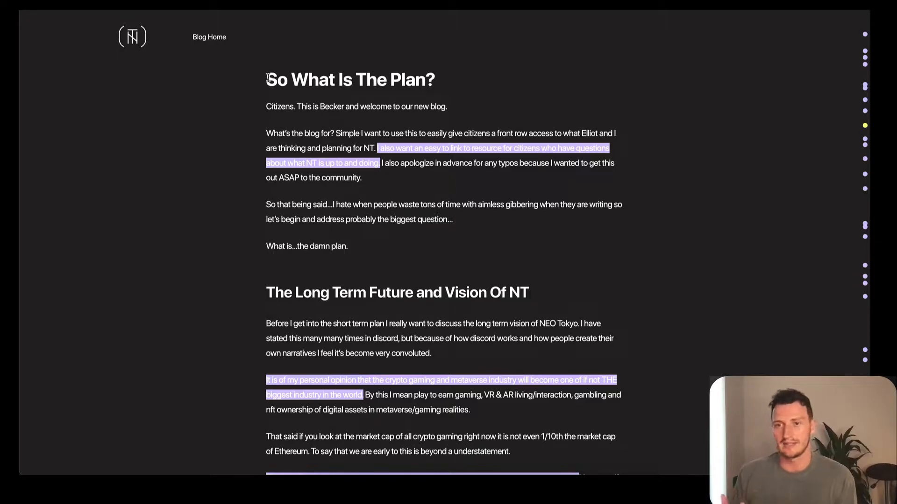
pyautogui.moveTo(325, 77)
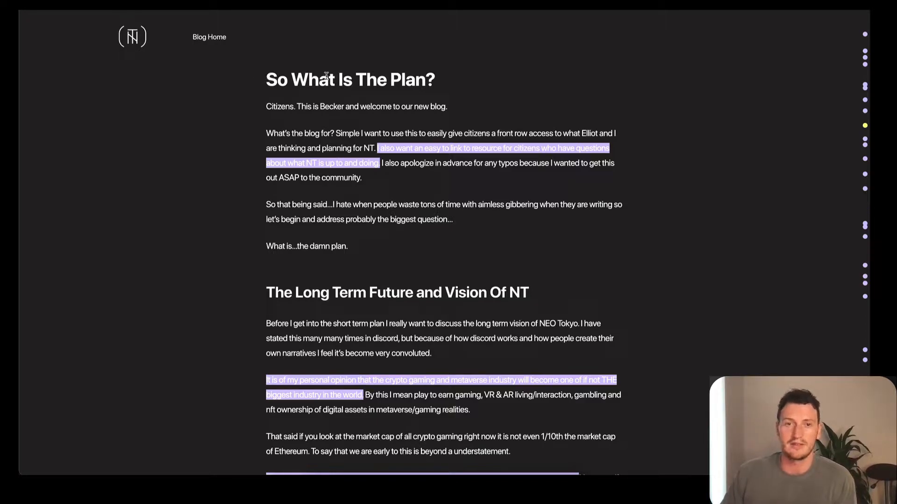
pyautogui.moveTo(547, 213)
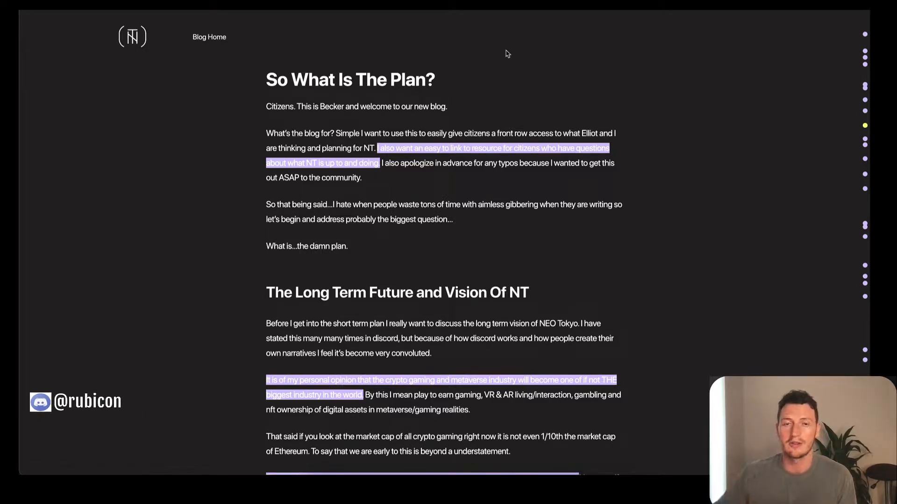
pyautogui.moveTo(727, 140)
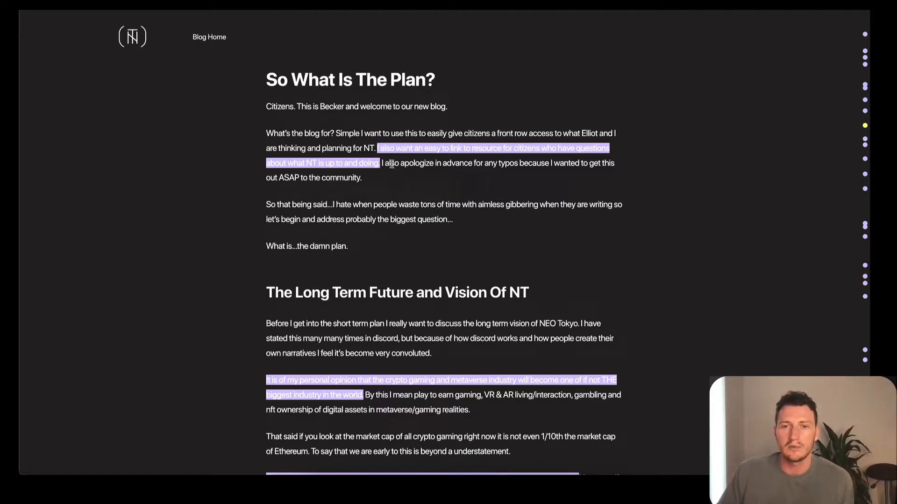
pyautogui.moveTo(270, 230)
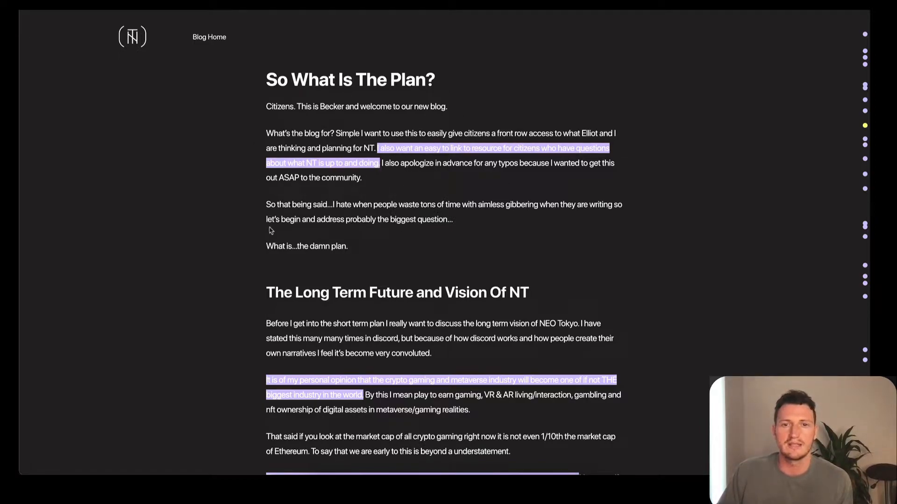
pyautogui.moveTo(589, 155)
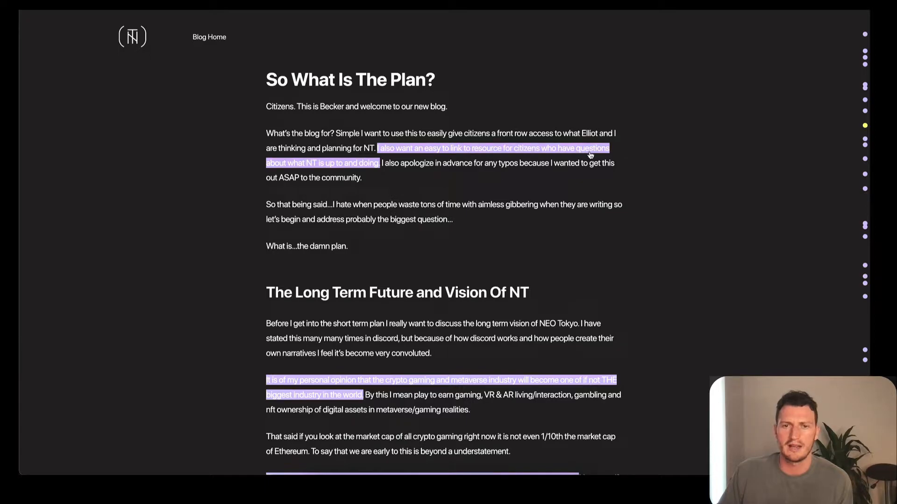
pyautogui.moveTo(577, 163)
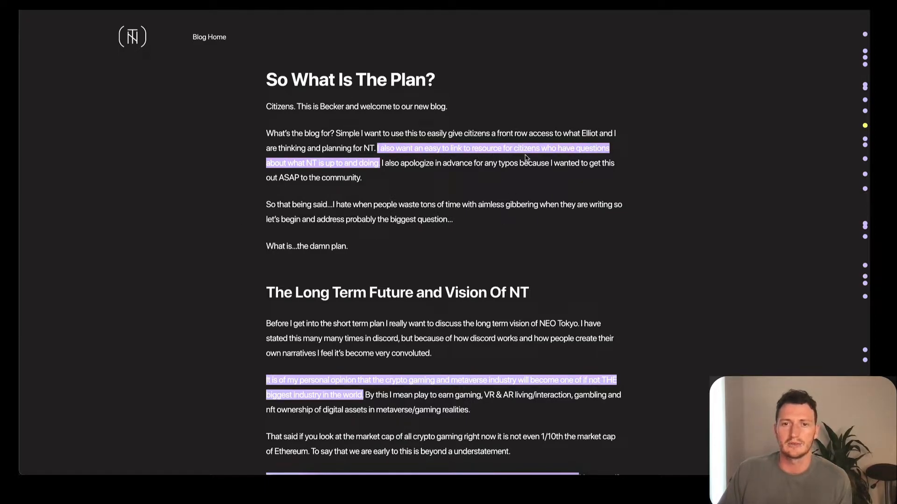
pyautogui.scroll(-3)
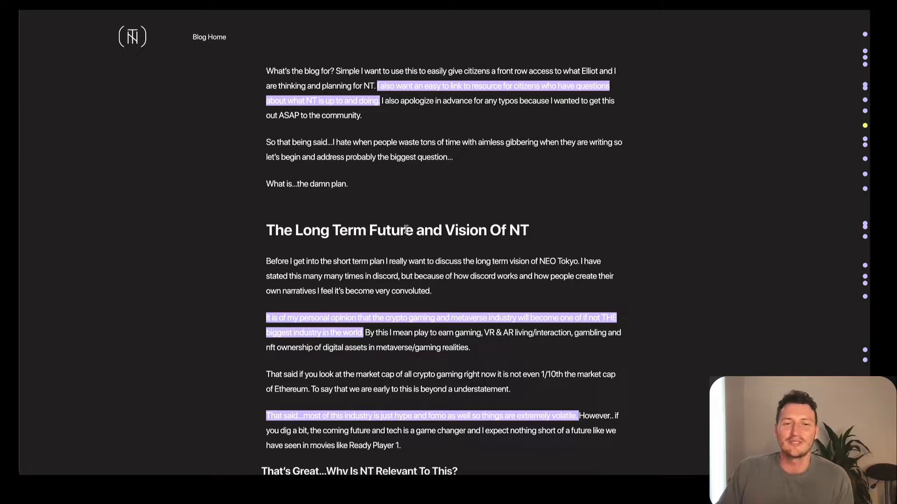
# Read past the long-term vision to the 'That's Great…Why Is NT Relevant To This?' heading
pyautogui.scroll(-3)
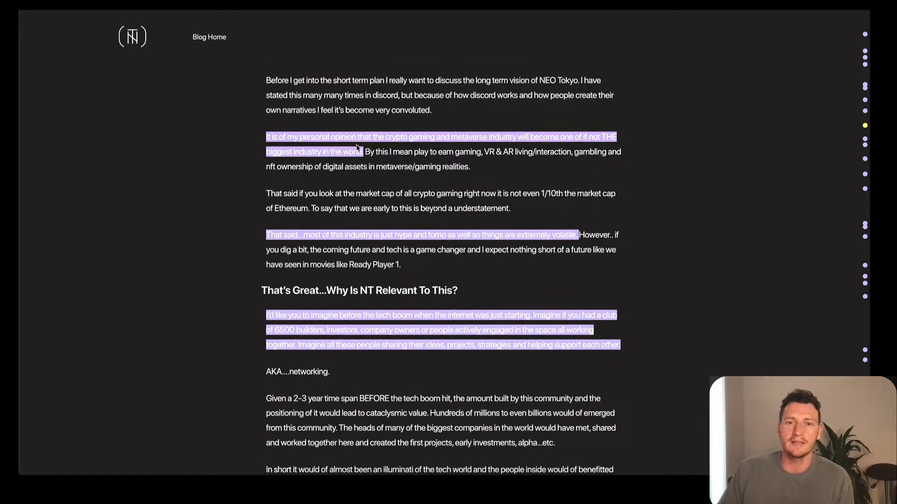
pyautogui.moveTo(506, 148)
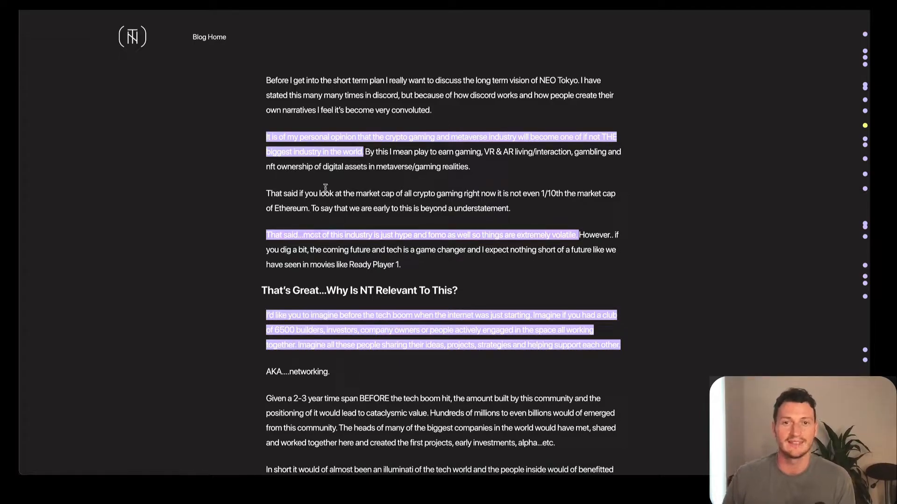
pyautogui.scroll(-3)
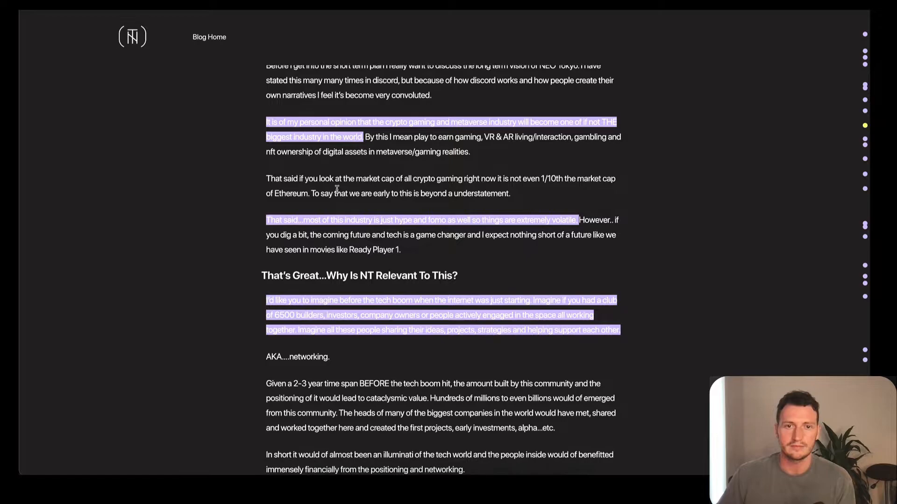
pyautogui.scroll(-3)
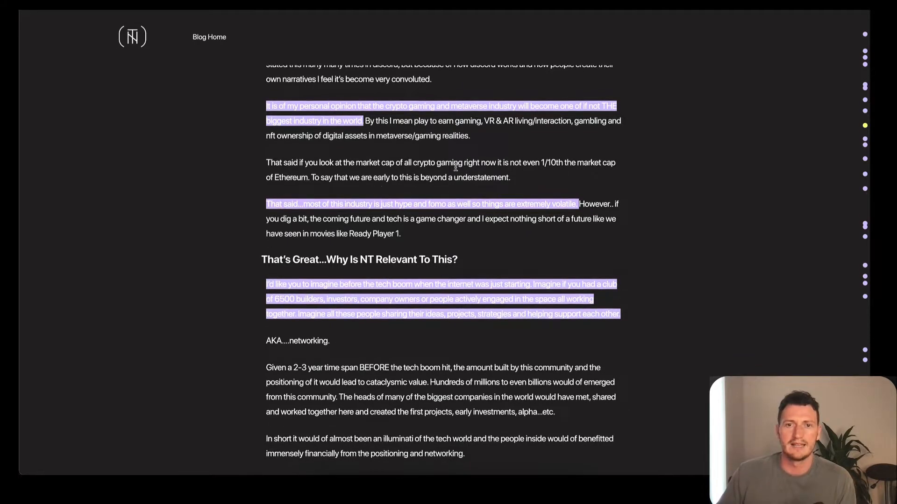
pyautogui.doubleClick(547, 163)
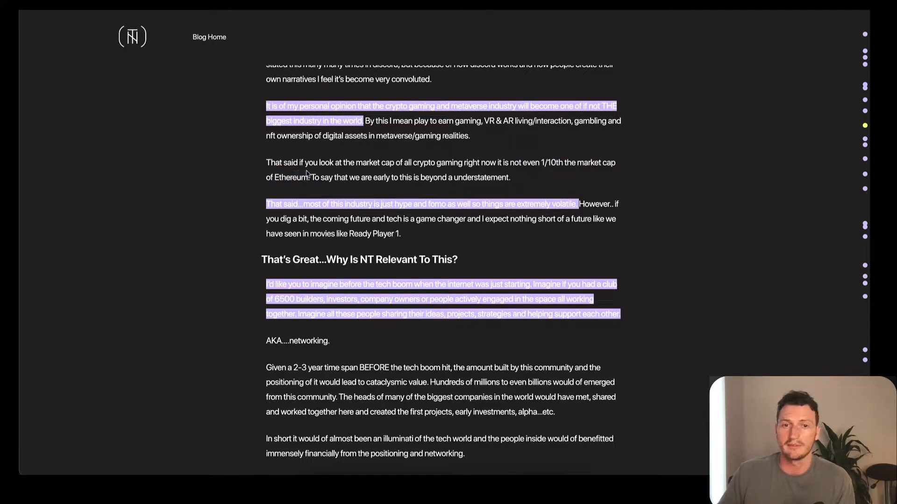
# Read the 6500-builders networking section down to 'The Current NFT Meta and It's Effect On NEO Tokyo'
pyautogui.scroll(-3)
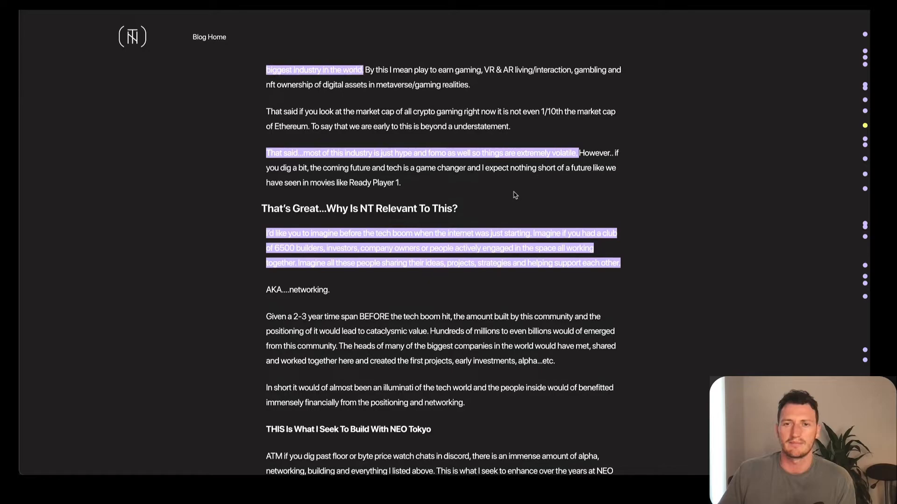
pyautogui.moveTo(571, 195)
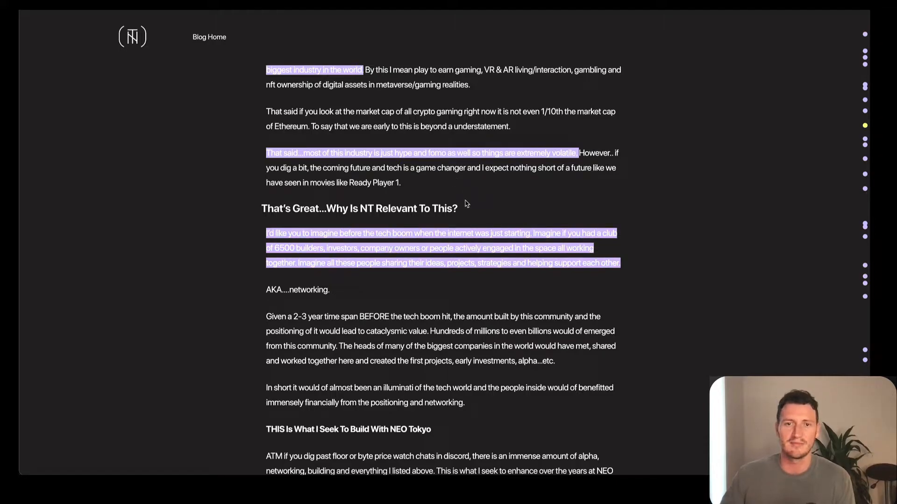
pyautogui.scroll(-3)
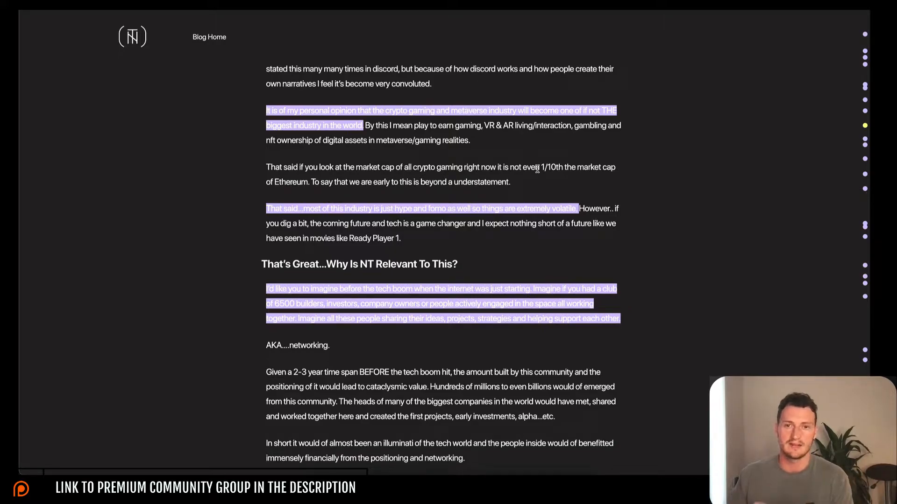
pyautogui.moveTo(342, 183)
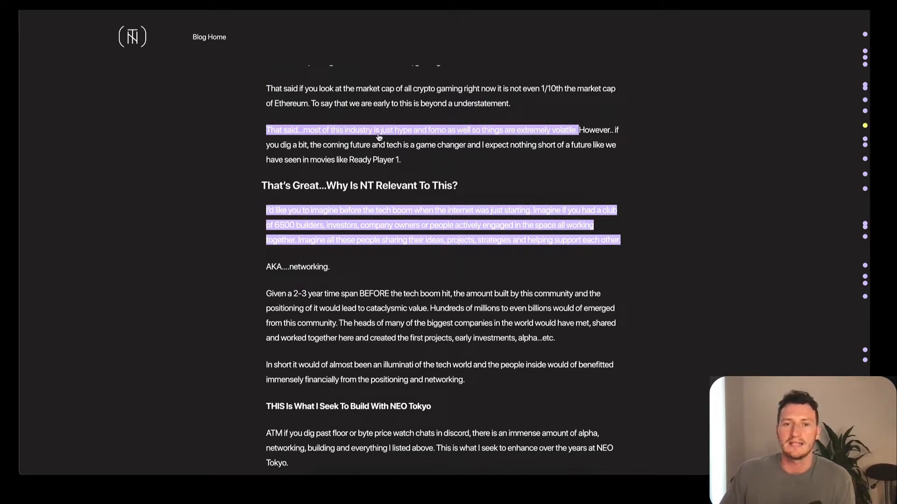
pyautogui.moveTo(467, 136)
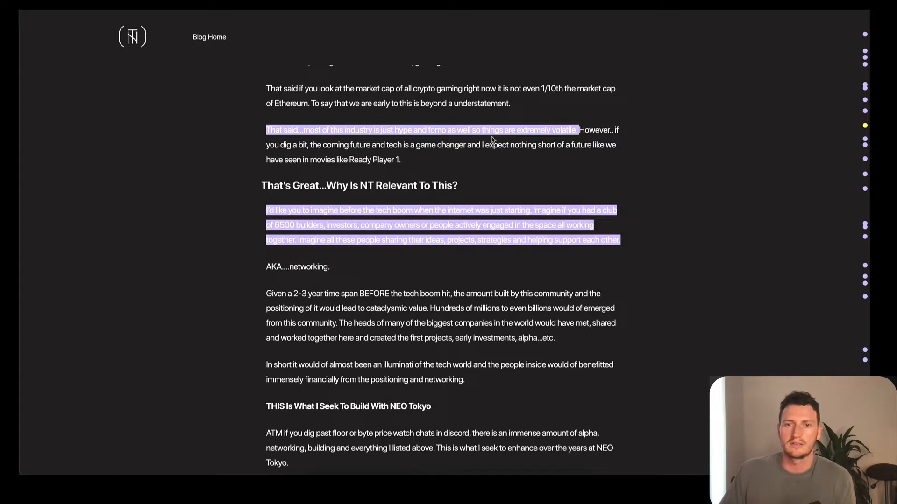
pyautogui.moveTo(568, 132)
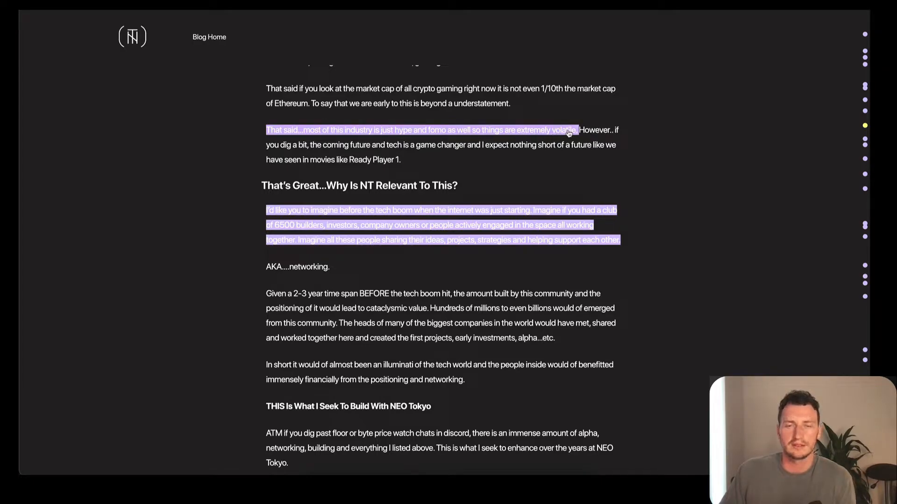
pyautogui.scroll(-3)
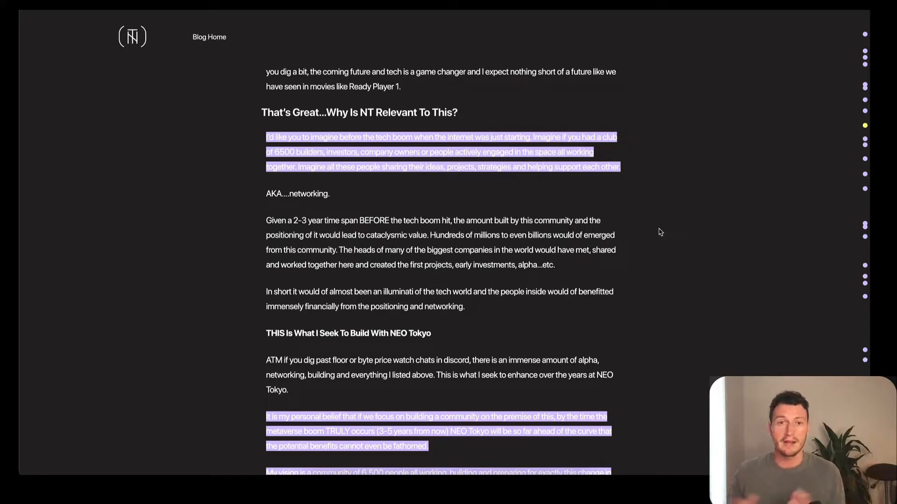
pyautogui.moveTo(627, 214)
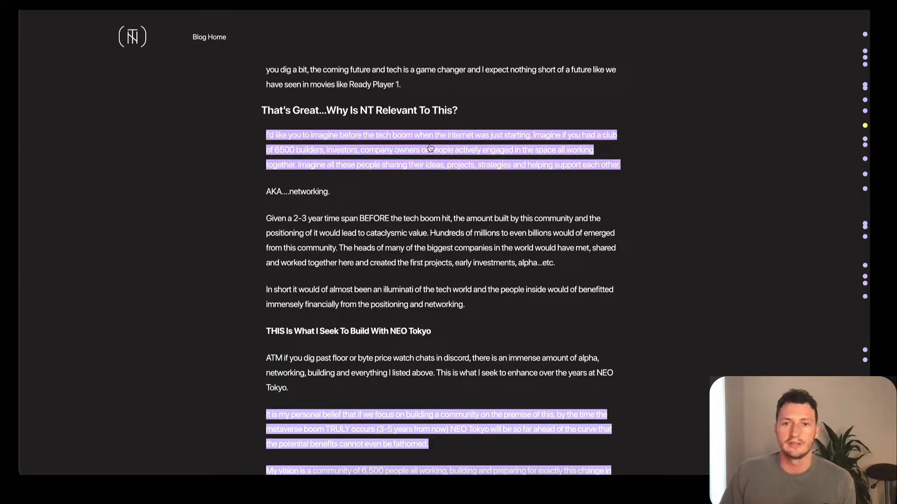
pyautogui.moveTo(486, 141)
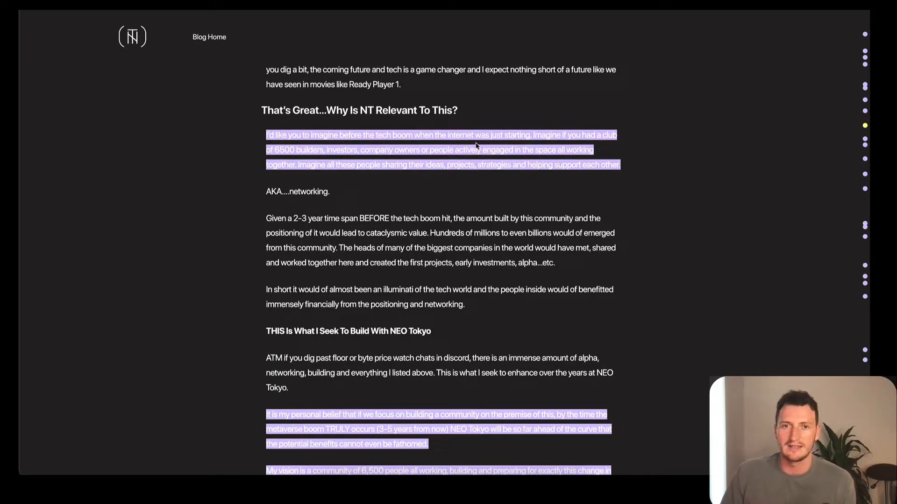
pyautogui.moveTo(301, 158)
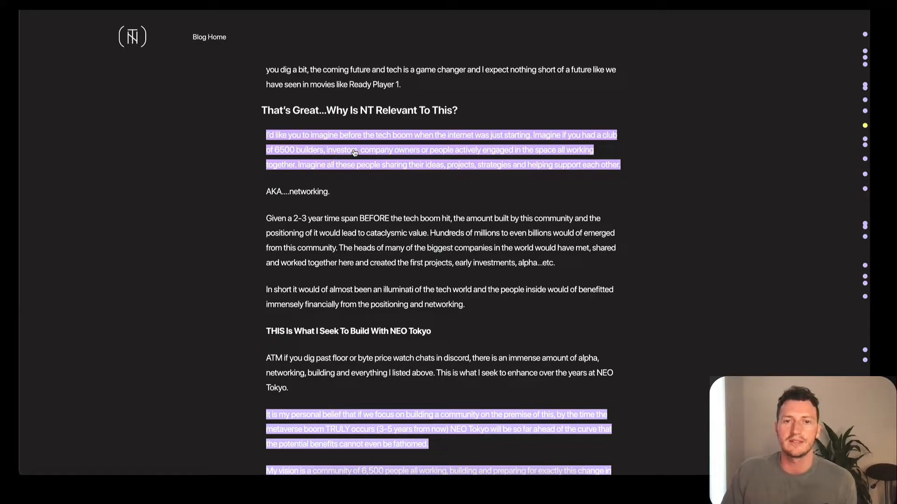
pyautogui.moveTo(517, 155)
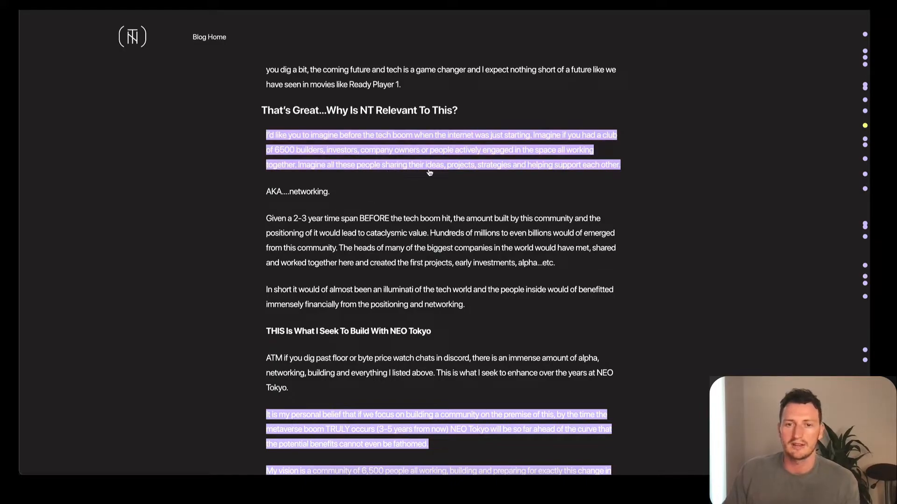
pyautogui.moveTo(602, 167)
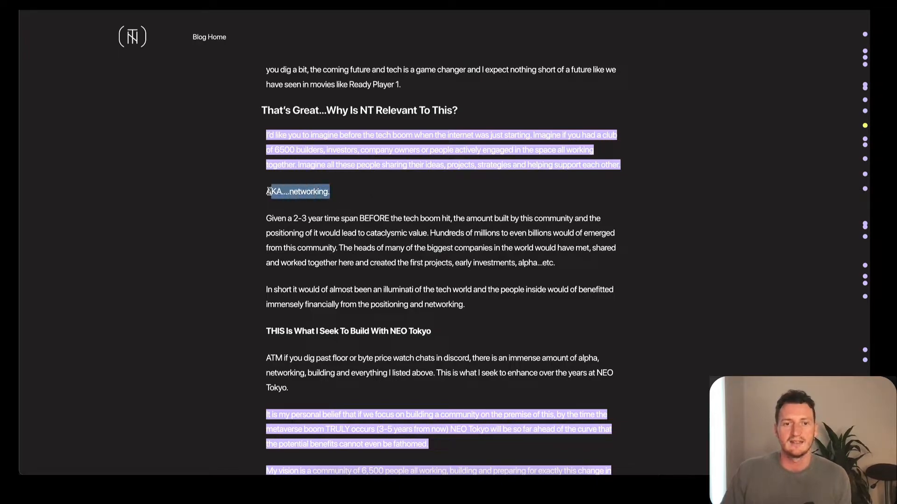
pyautogui.click(412, 258)
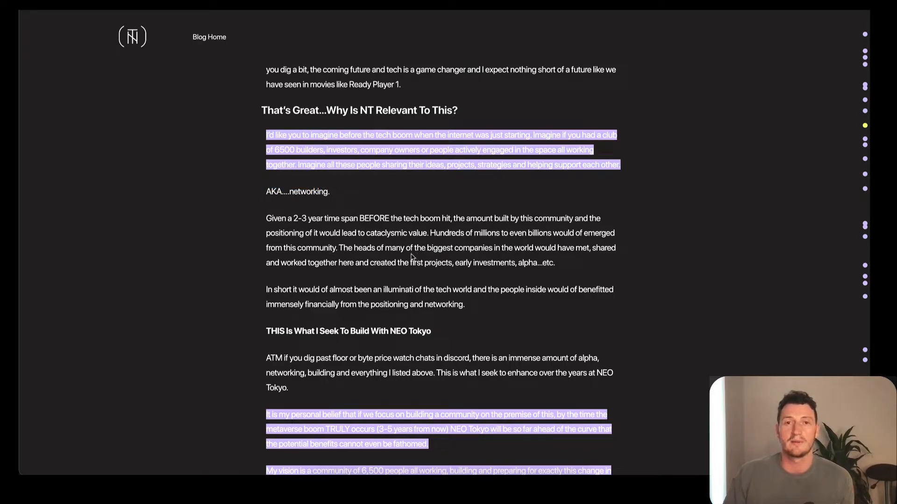
pyautogui.moveTo(382, 242)
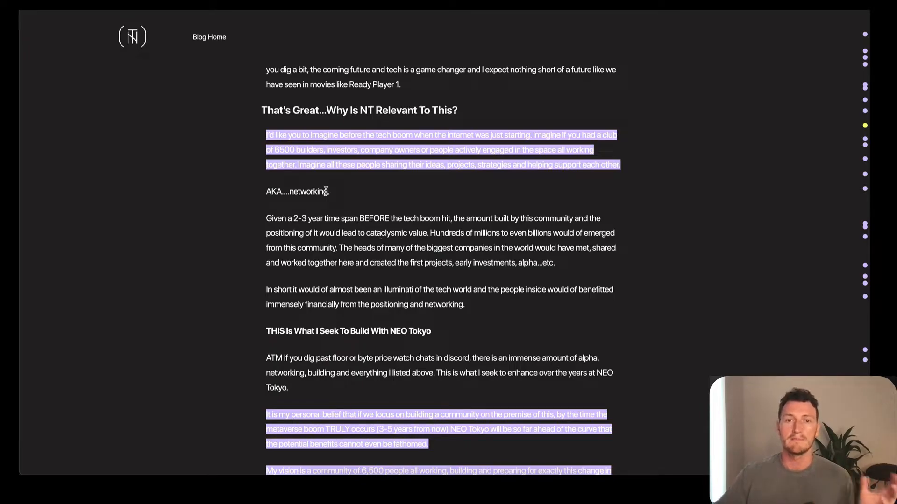
pyautogui.moveTo(425, 178)
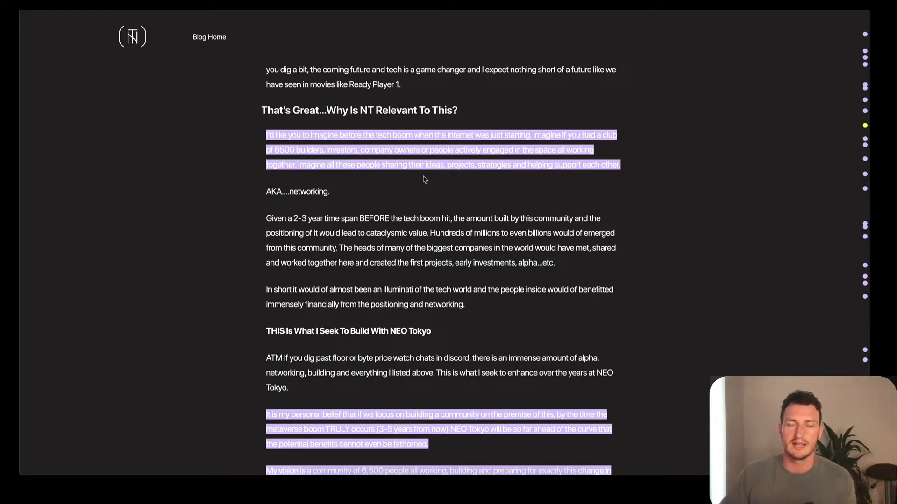
pyautogui.moveTo(459, 160)
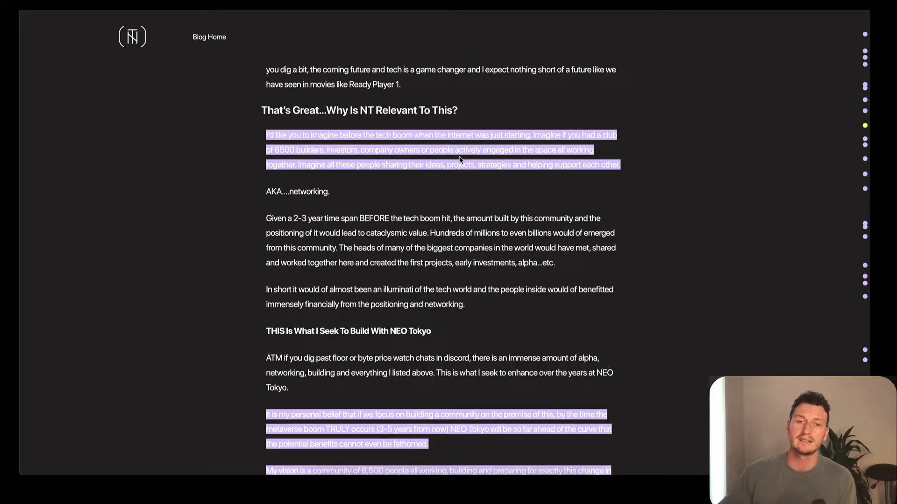
pyautogui.scroll(-3)
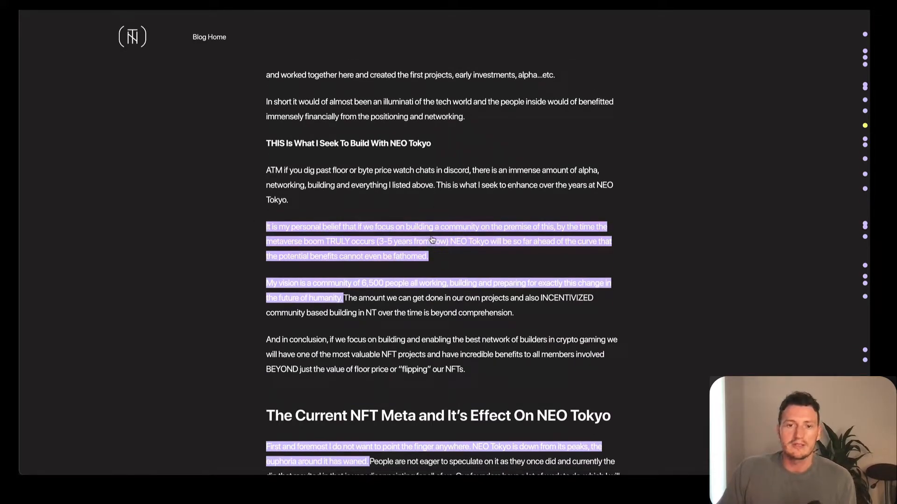
pyautogui.moveTo(559, 236)
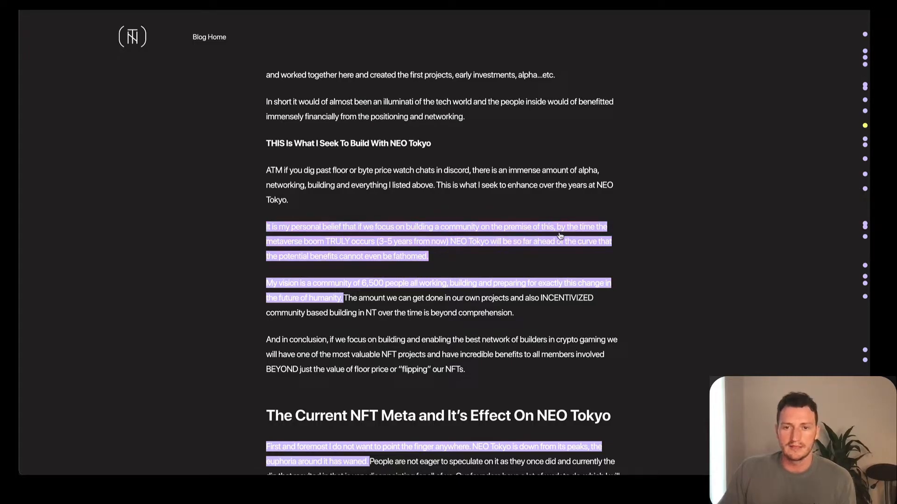
pyautogui.moveTo(383, 250)
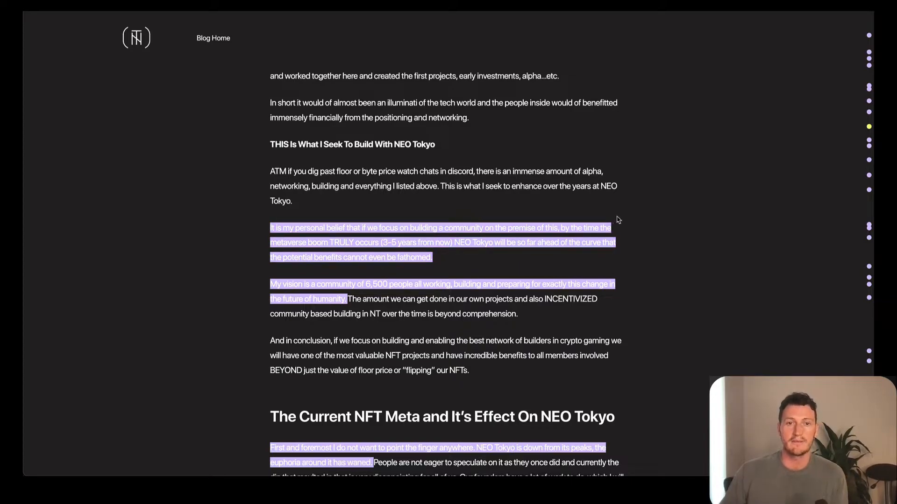
pyautogui.moveTo(484, 246)
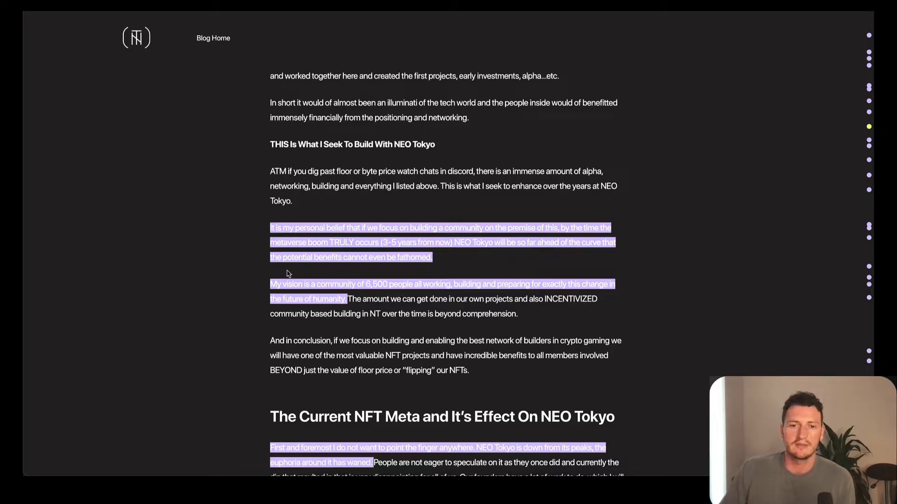
pyautogui.moveTo(391, 266)
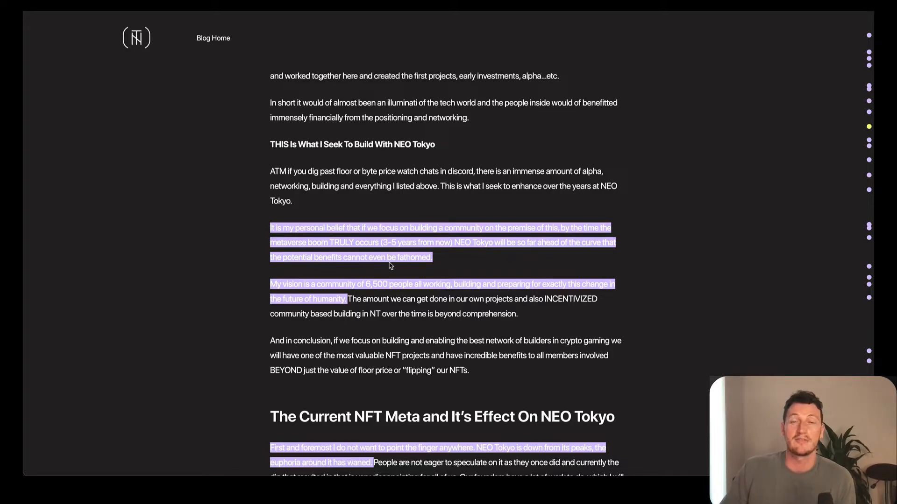
# Scroll on to 'Why We Are Not Chasing The Meta' and 'What Is The NFT Meta'
pyautogui.scroll(-3)
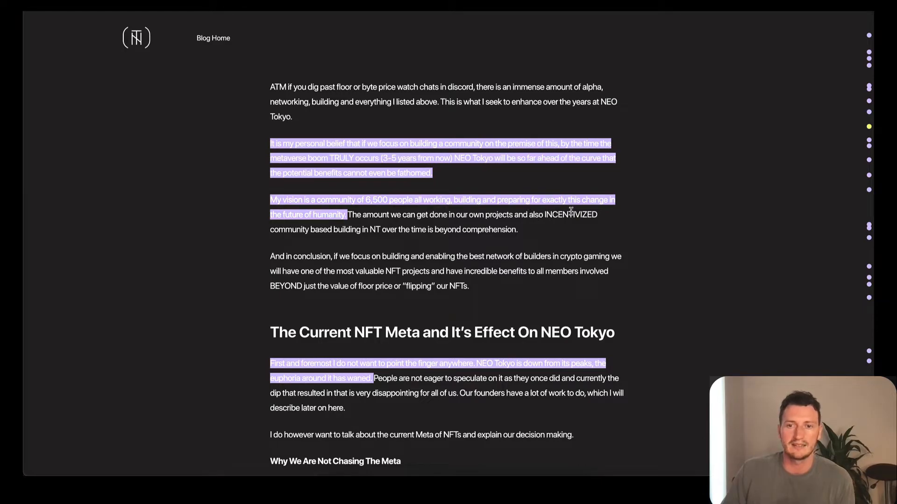
pyautogui.scroll(-3)
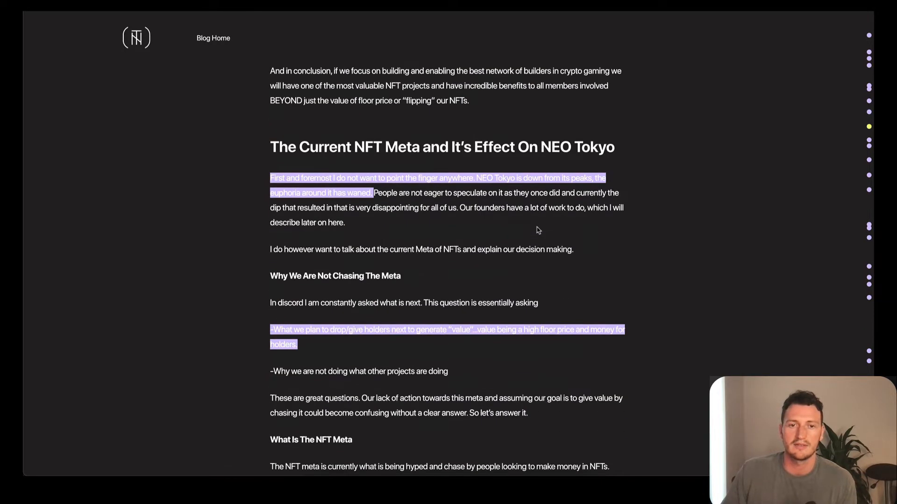
pyautogui.moveTo(431, 152)
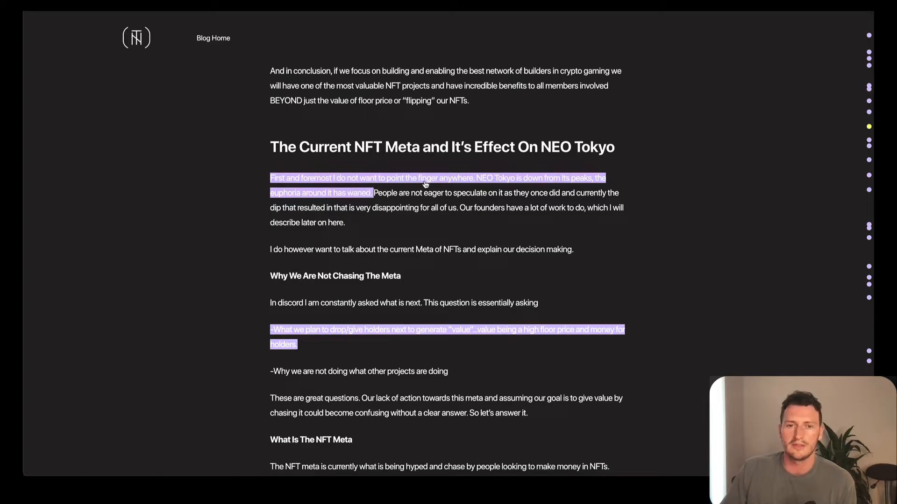
pyautogui.moveTo(586, 186)
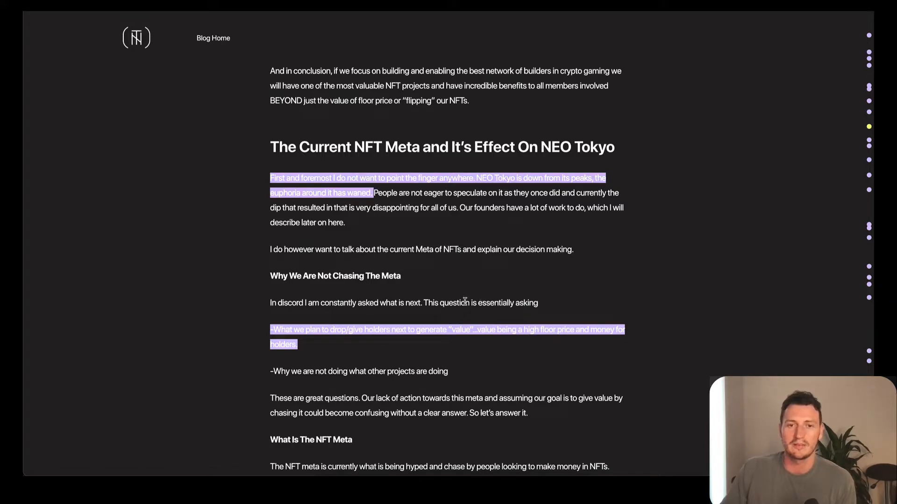
# Read the 2021 NFT meta history down to the passage calling it a ponzi scheme
pyautogui.scroll(-3)
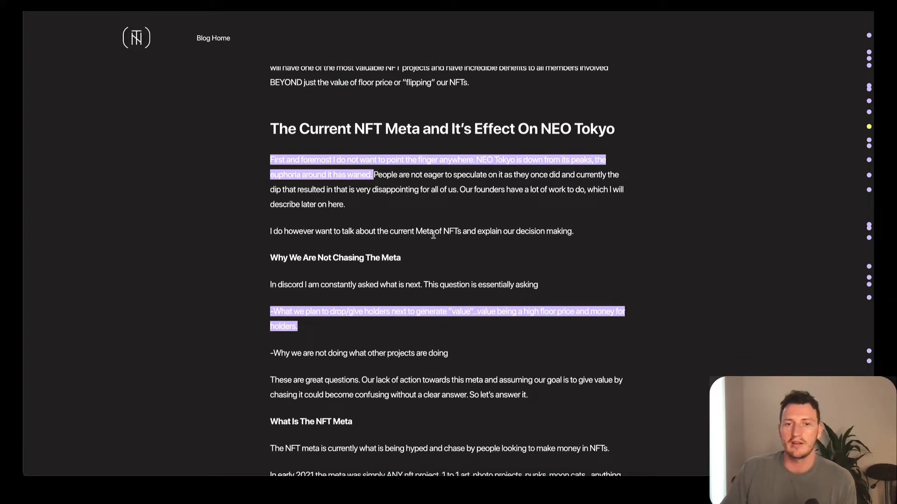
pyautogui.moveTo(566, 231)
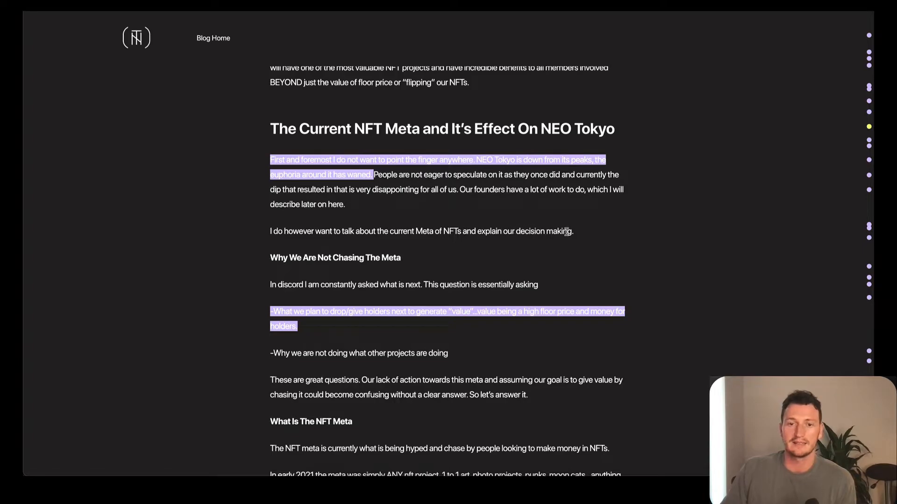
pyautogui.scroll(-3)
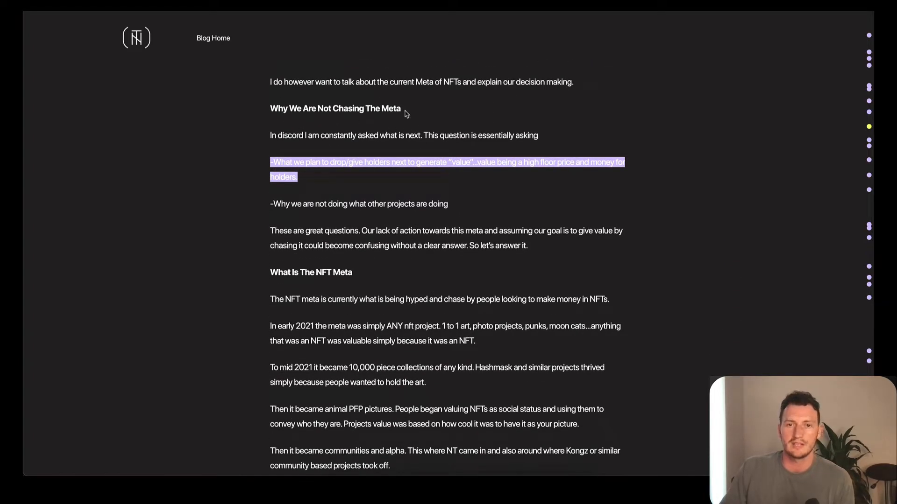
pyautogui.moveTo(304, 165)
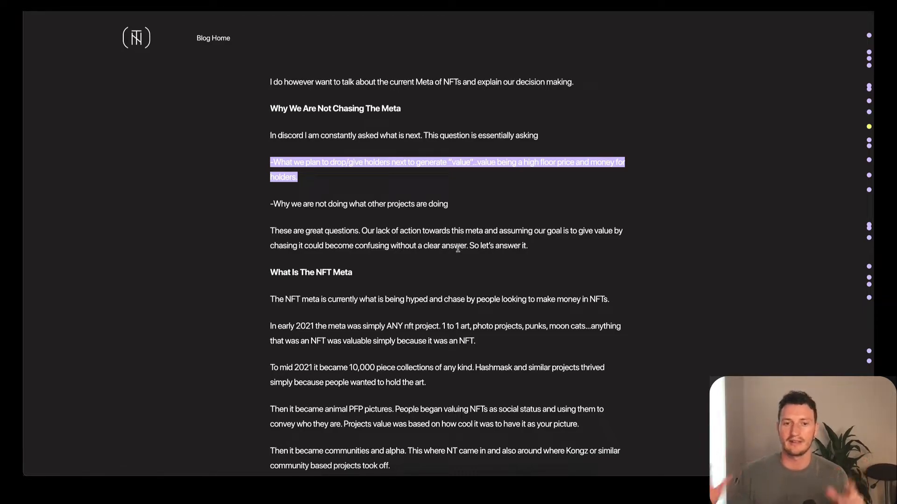
pyautogui.scroll(-3)
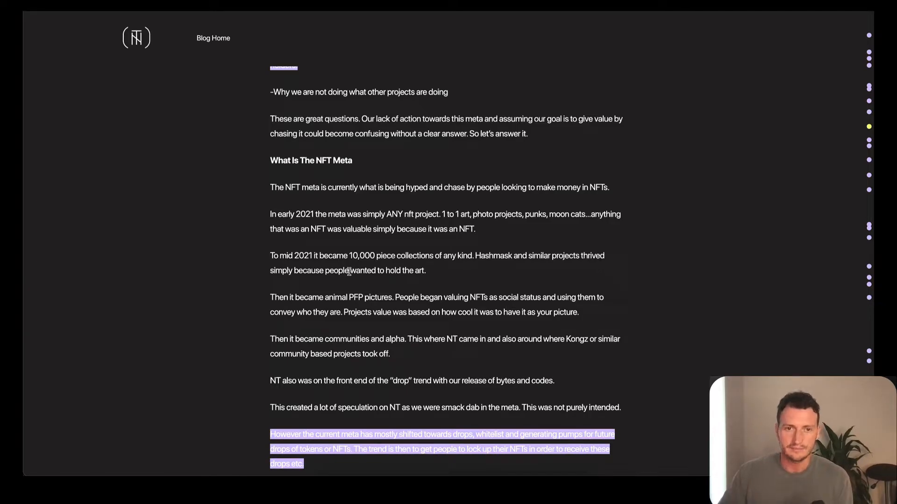
pyautogui.scroll(-3)
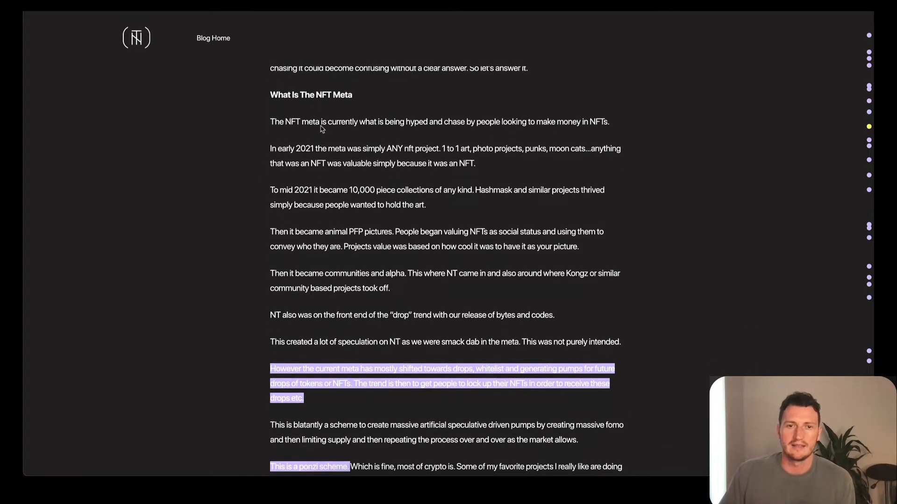
# Read the 'This is a ponzi scheme' paragraph and the crash warning about Neo Tokyo not following it
pyautogui.moveTo(337, 122); pyautogui.dragTo(385, 121)
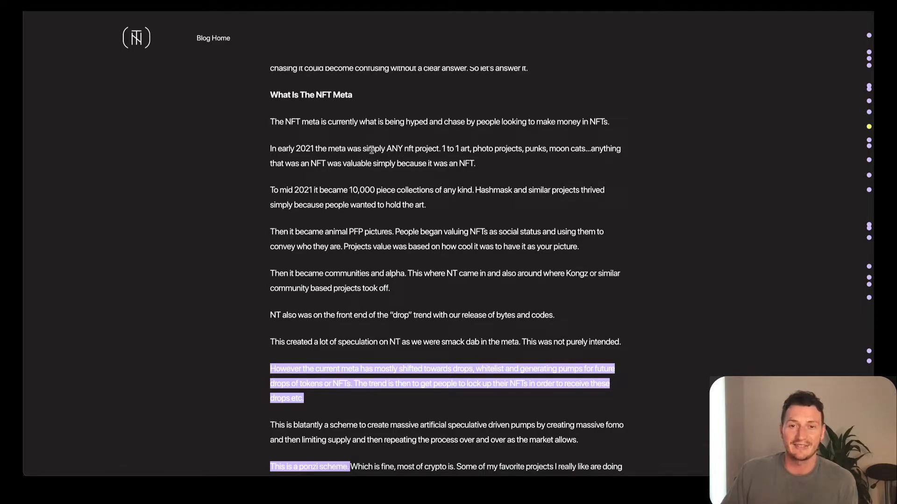
pyautogui.moveTo(331, 189)
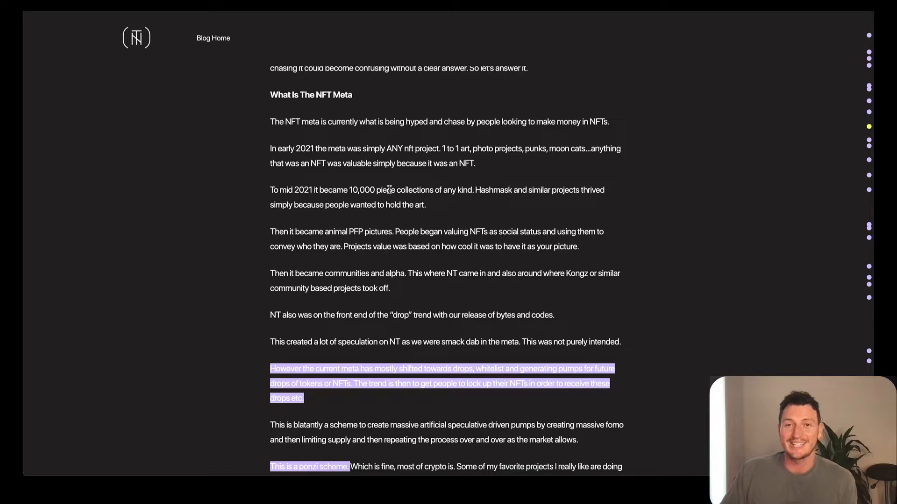
pyautogui.scroll(-3)
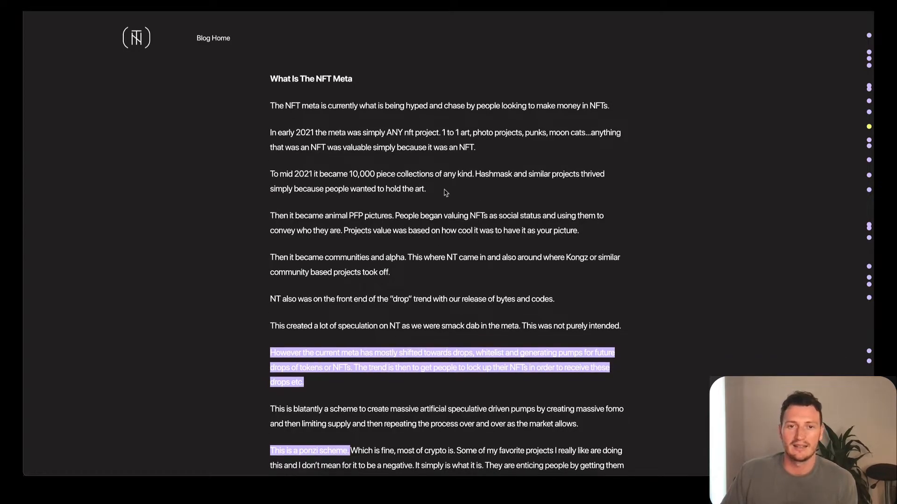
pyautogui.scroll(-3)
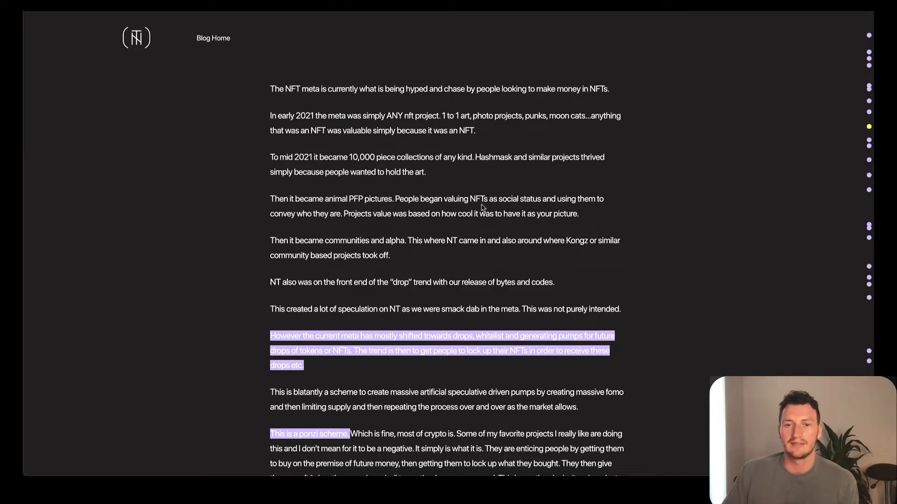
pyautogui.moveTo(306, 225)
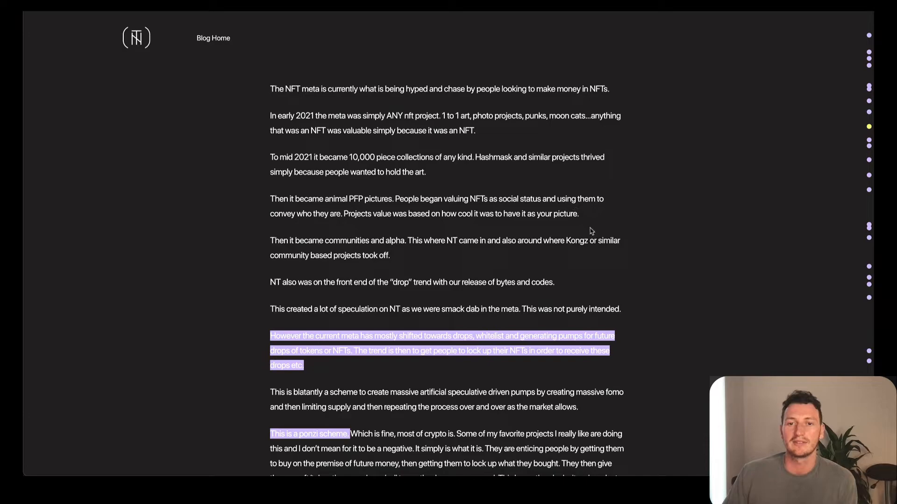
pyautogui.scroll(-3)
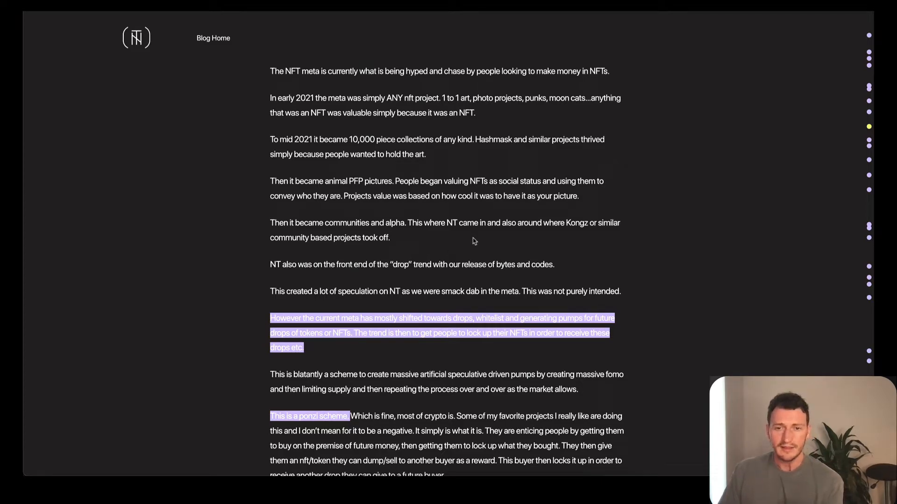
pyautogui.moveTo(570, 241)
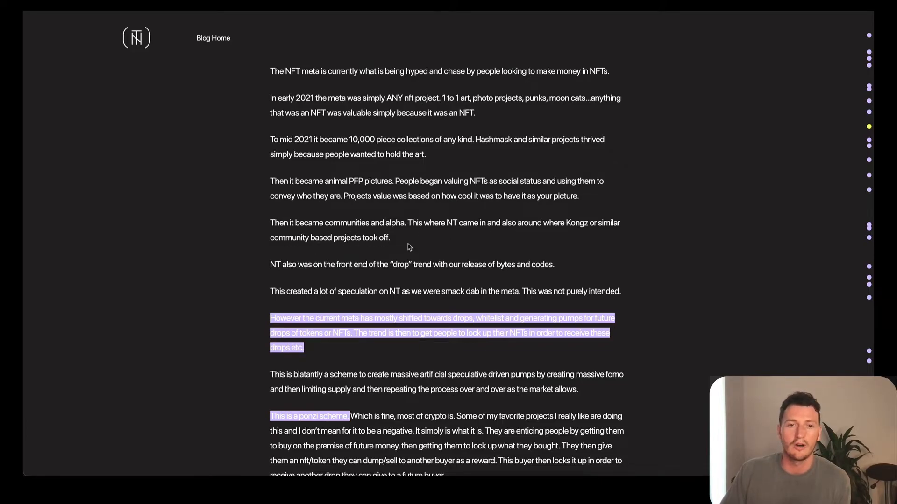
pyautogui.scroll(-3)
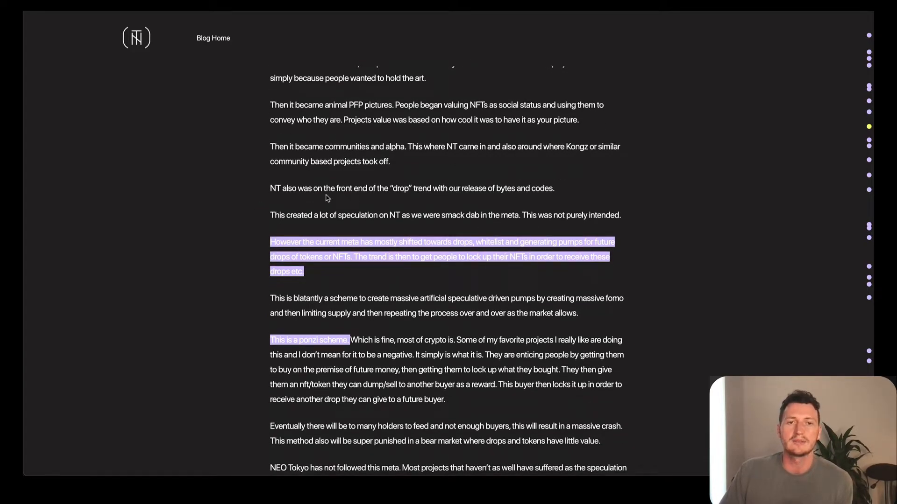
pyautogui.moveTo(464, 204)
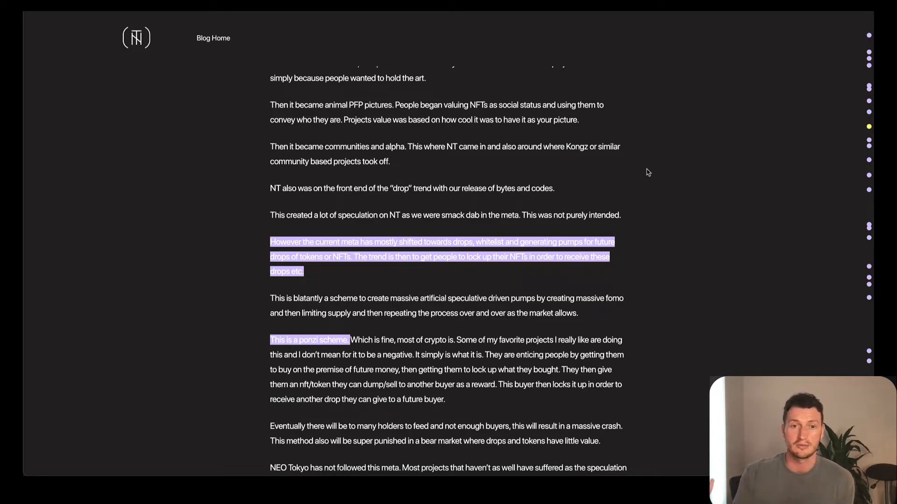
pyautogui.moveTo(337, 229)
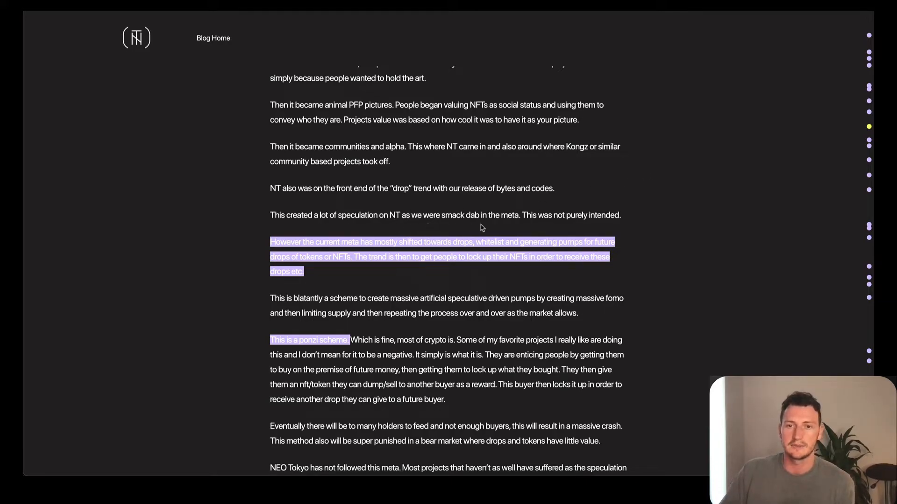
pyautogui.moveTo(535, 219)
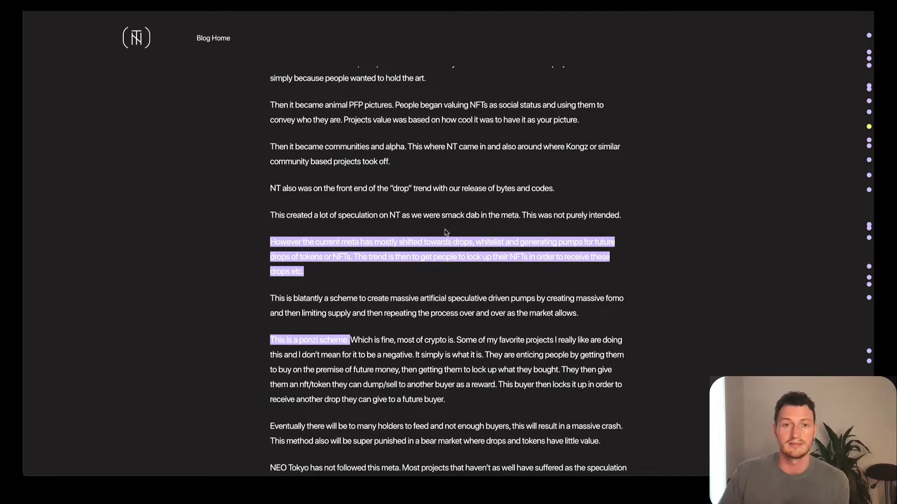
# Scroll to the passage admitting 'building up the community and building together' is poorly received
pyautogui.scroll(-3)
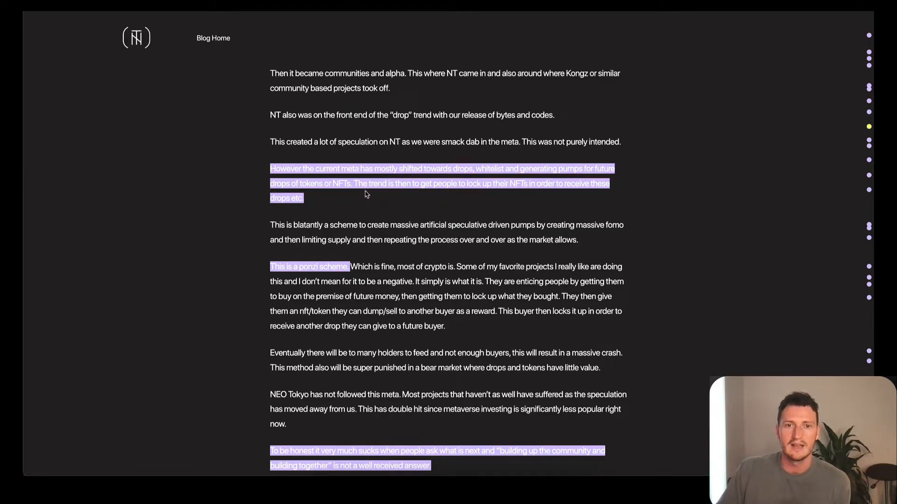
pyautogui.moveTo(495, 194)
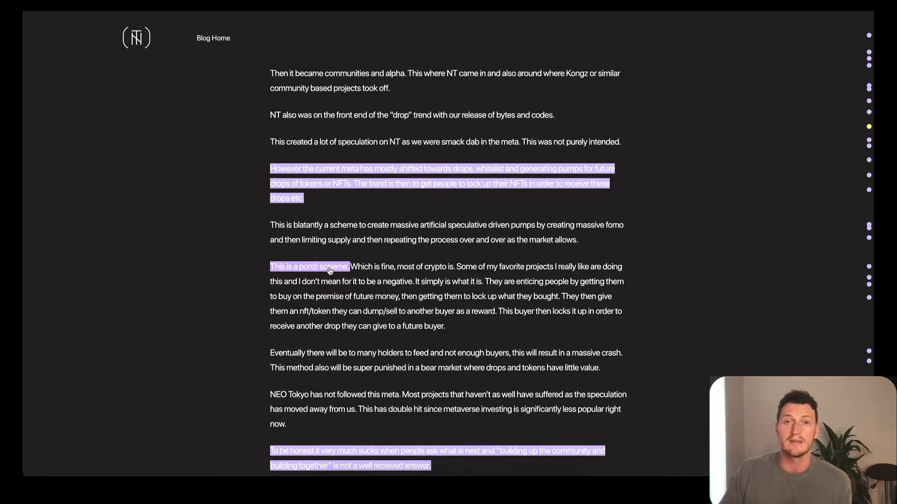
pyautogui.moveTo(784, 267)
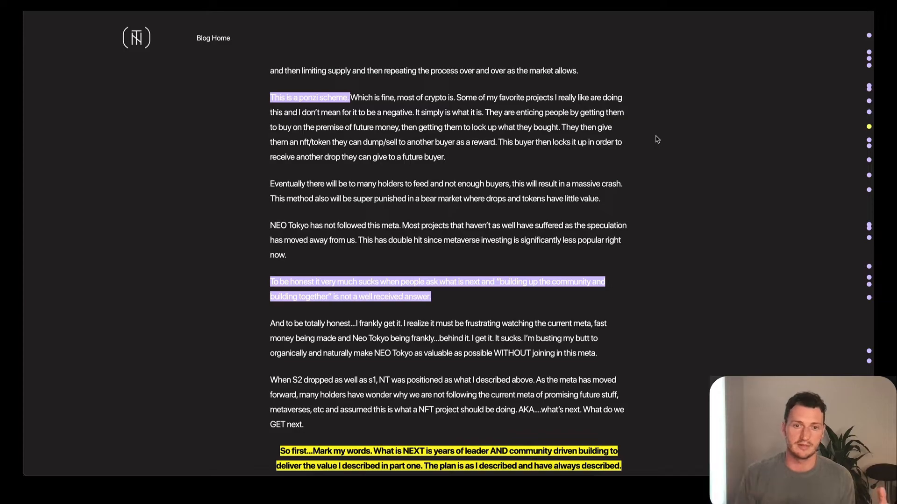
# Scroll to the 'Why?' passage and select text in the purple-highlighted metaverse example
pyautogui.scroll(-3)
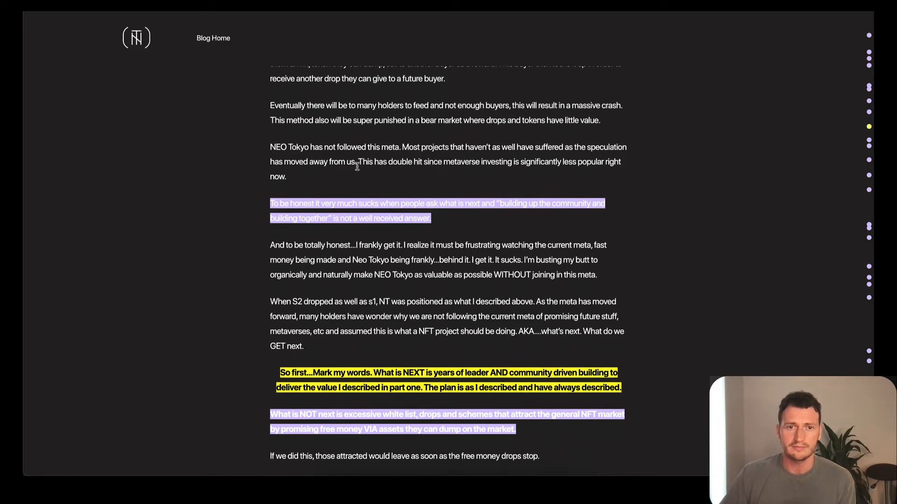
pyautogui.moveTo(415, 218)
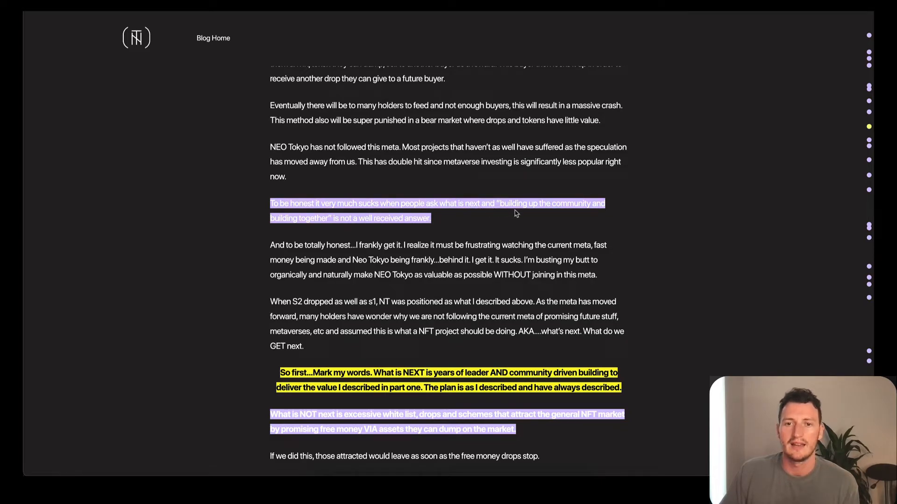
pyautogui.moveTo(302, 229)
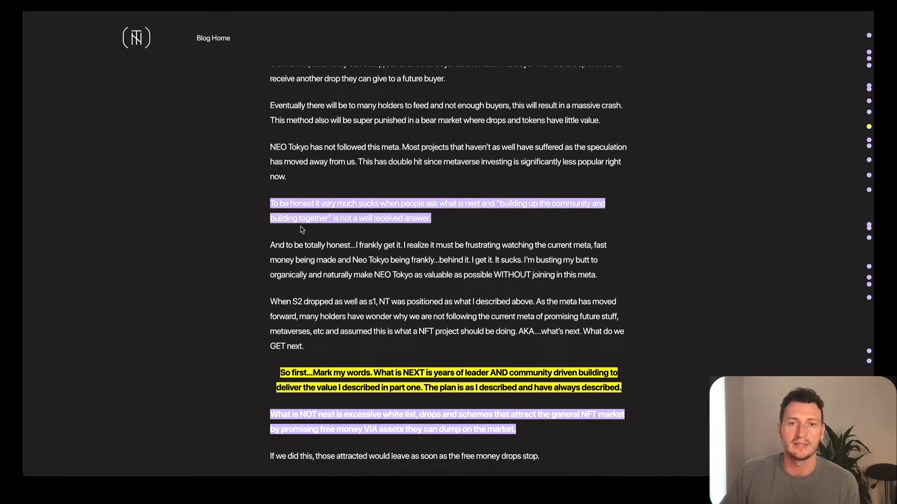
pyautogui.moveTo(411, 224)
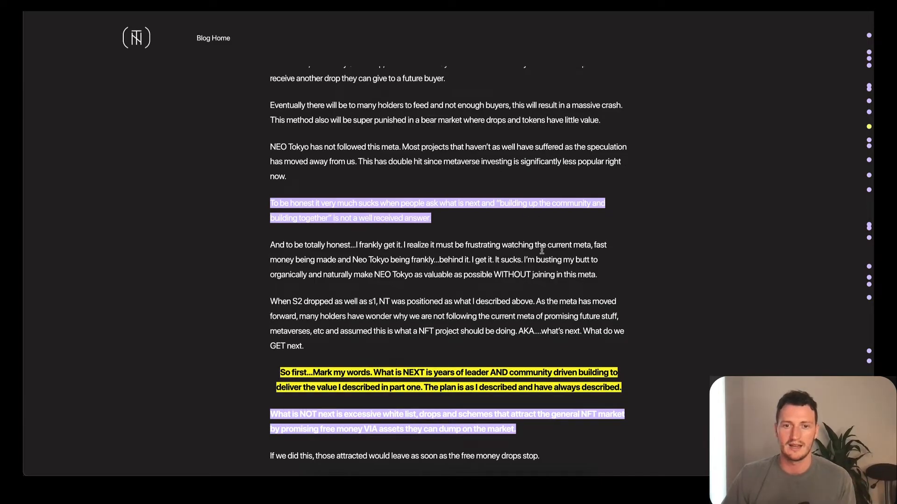
pyautogui.scroll(-3)
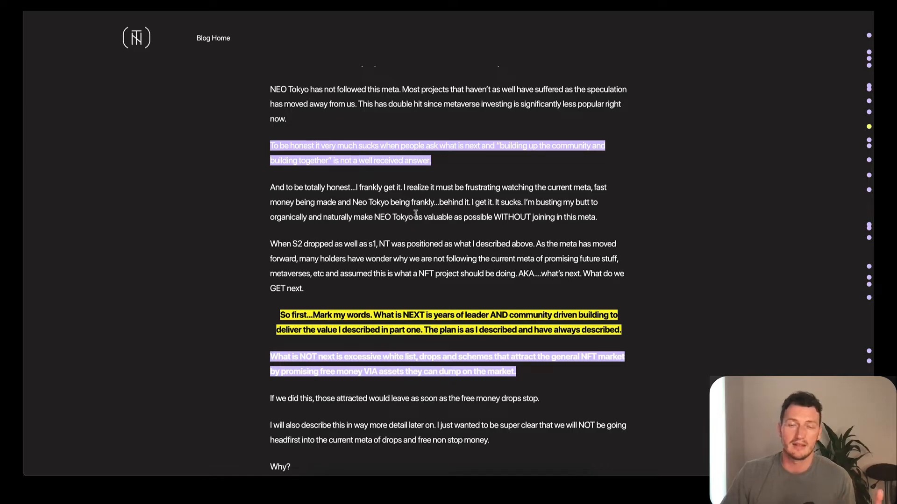
pyautogui.scroll(-3)
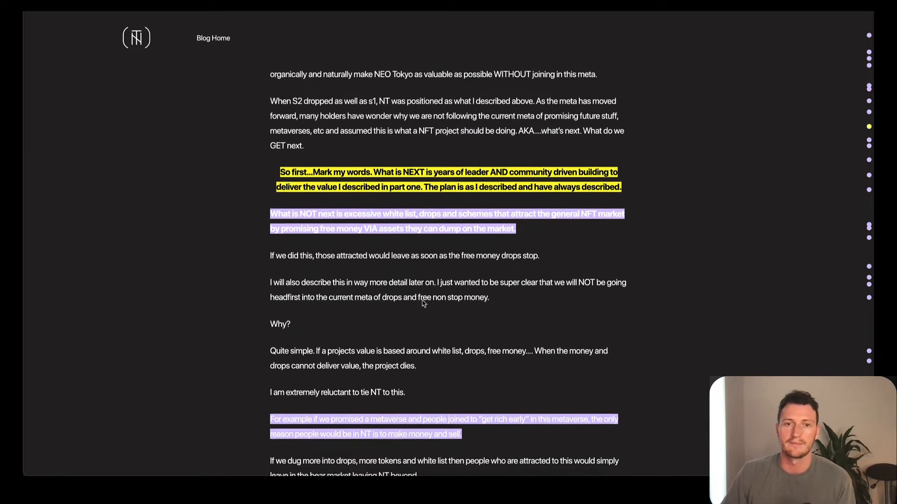
pyautogui.scroll(-3)
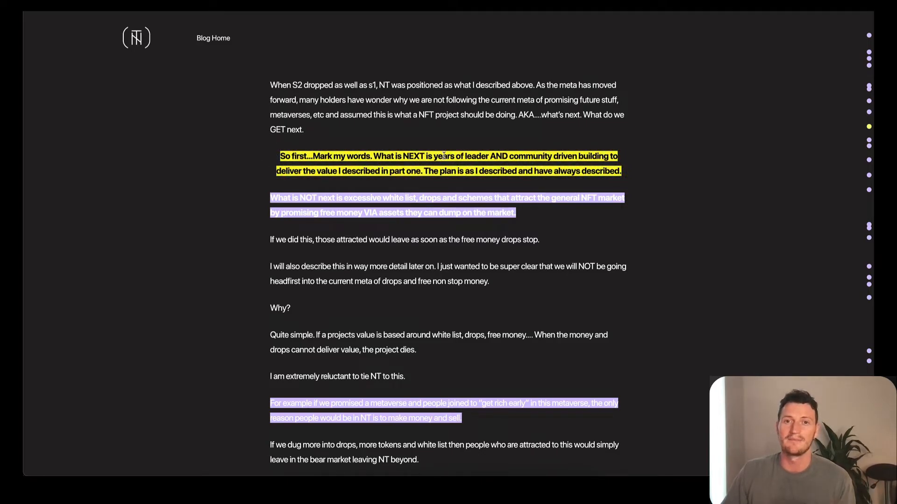
pyautogui.moveTo(425, 156); pyautogui.dragTo(508, 156)
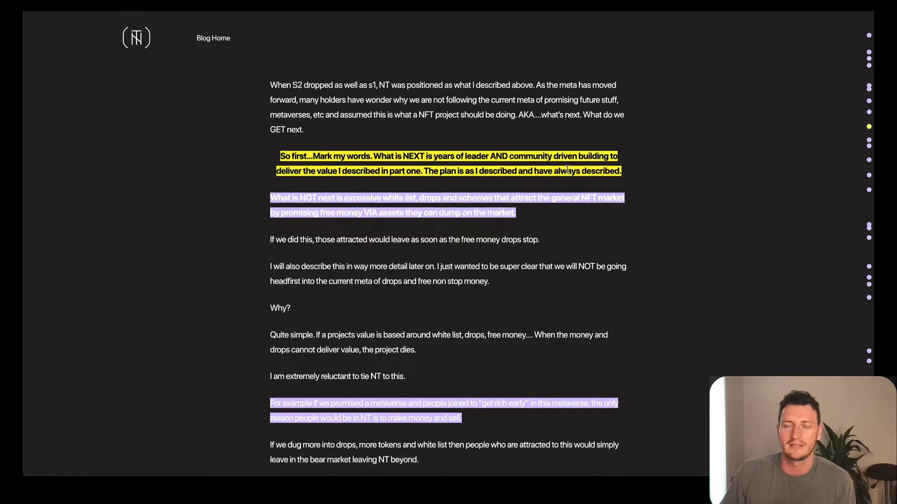
# Scroll to the paragraph saying the current meta punishes long-term holders and rewards speculation
pyautogui.scroll(-3)
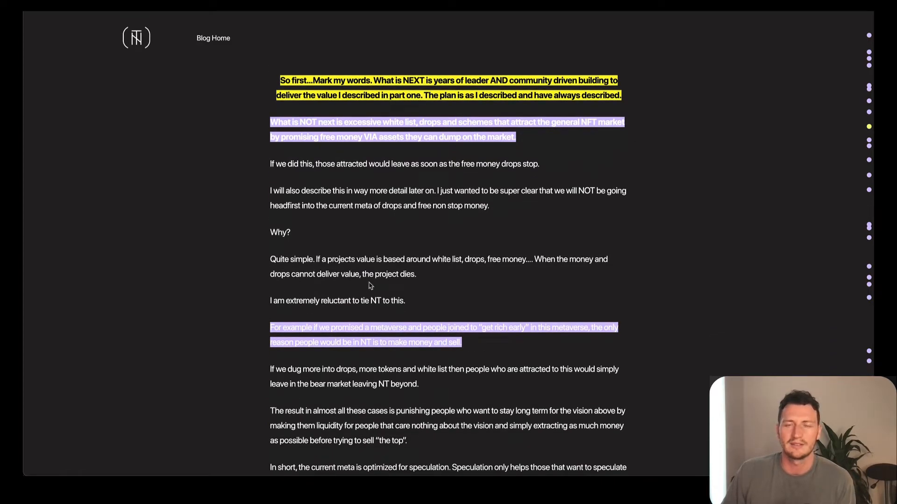
pyautogui.moveTo(388, 270)
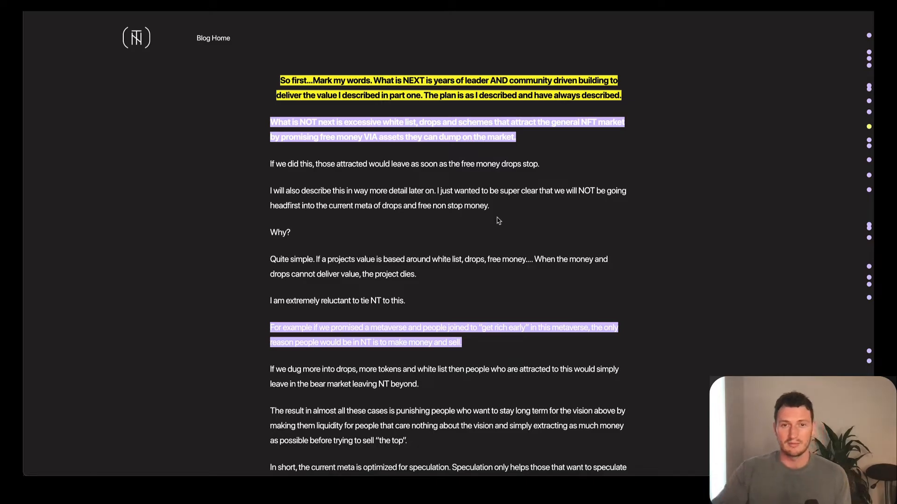
pyautogui.moveTo(434, 270)
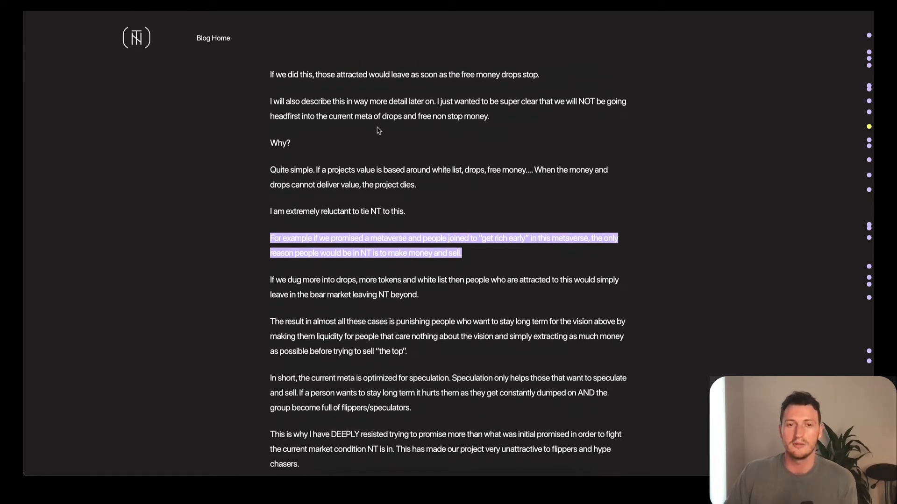
pyautogui.moveTo(371, 141)
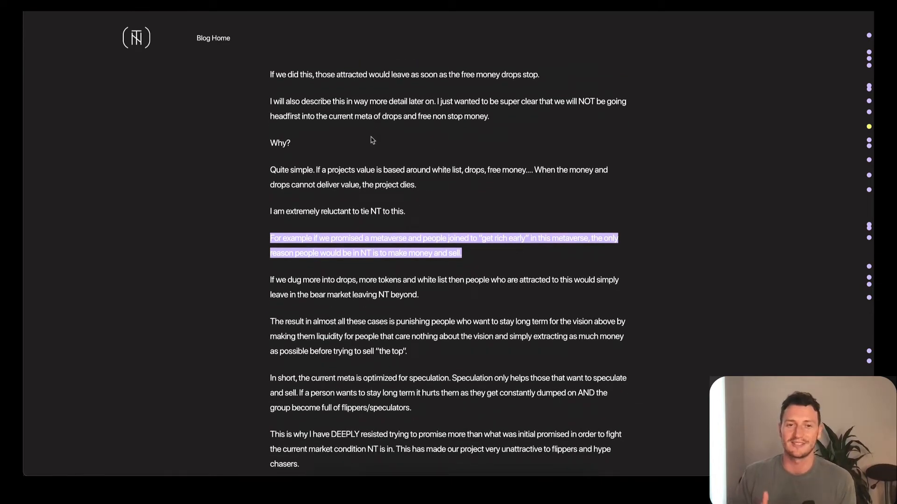
# Scroll past 'I must stress this.' to 'The Current Plan For NEO Tokyo' heading
pyautogui.scroll(-3)
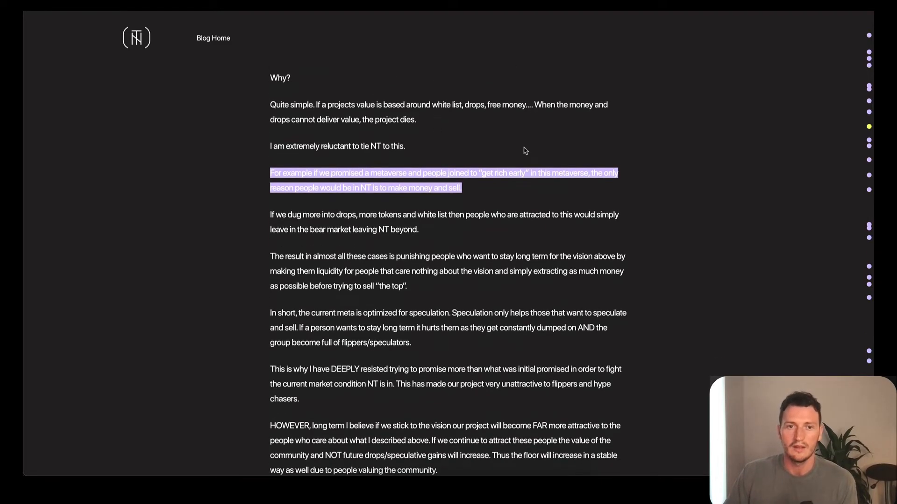
pyautogui.scroll(-3)
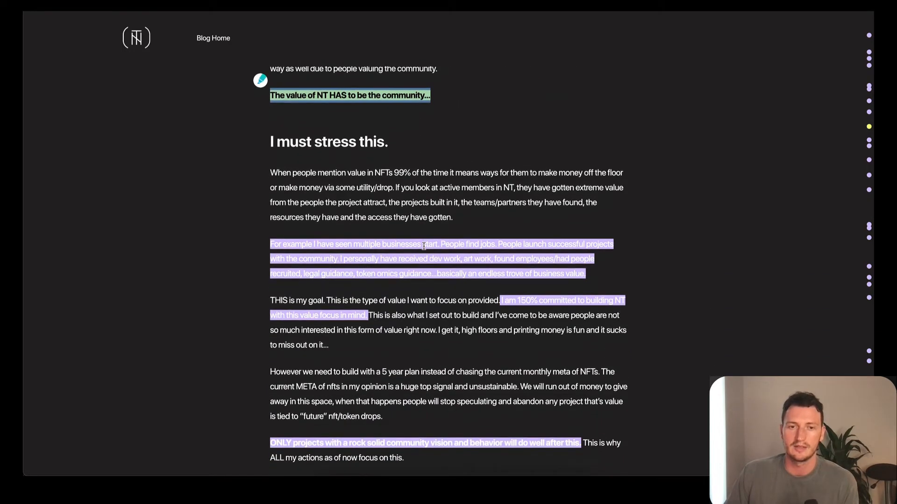
pyautogui.scroll(-3)
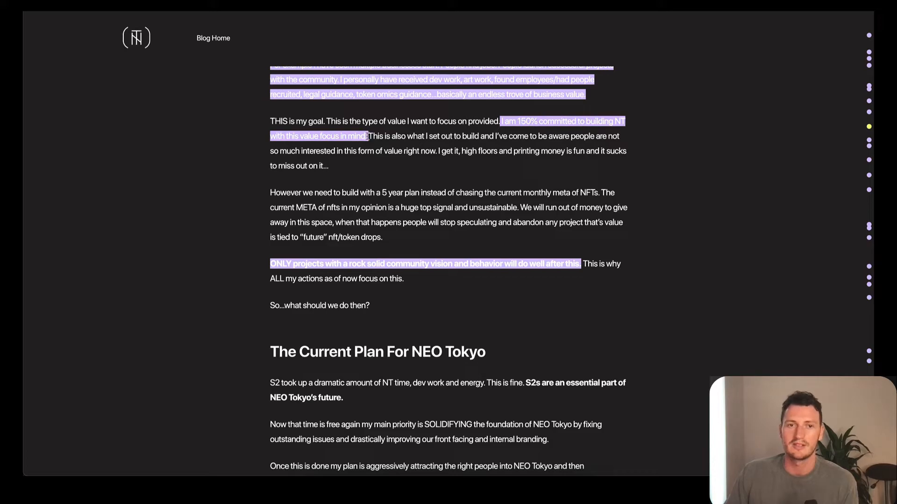
pyautogui.moveTo(179, 101)
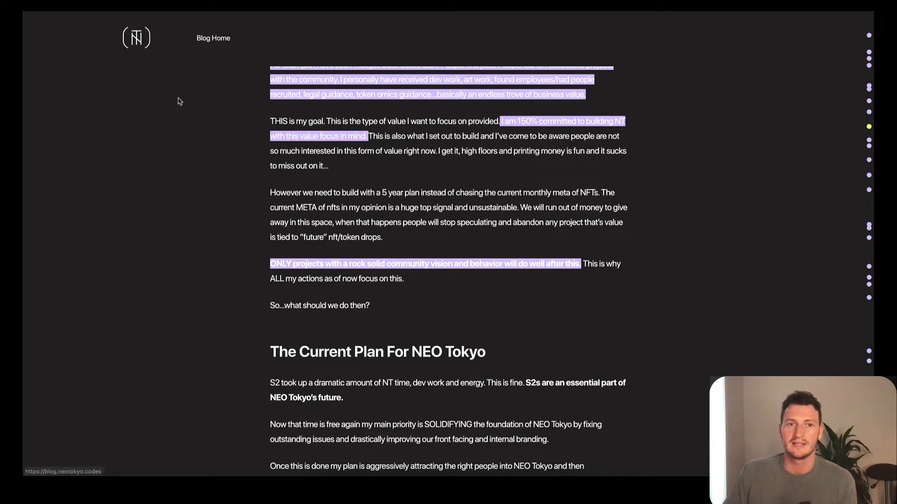
pyautogui.scroll(-3)
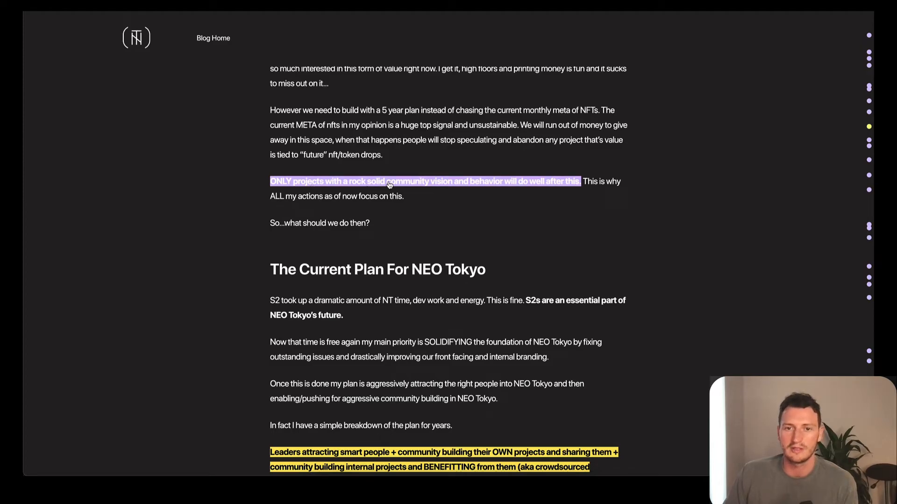
pyautogui.moveTo(560, 190)
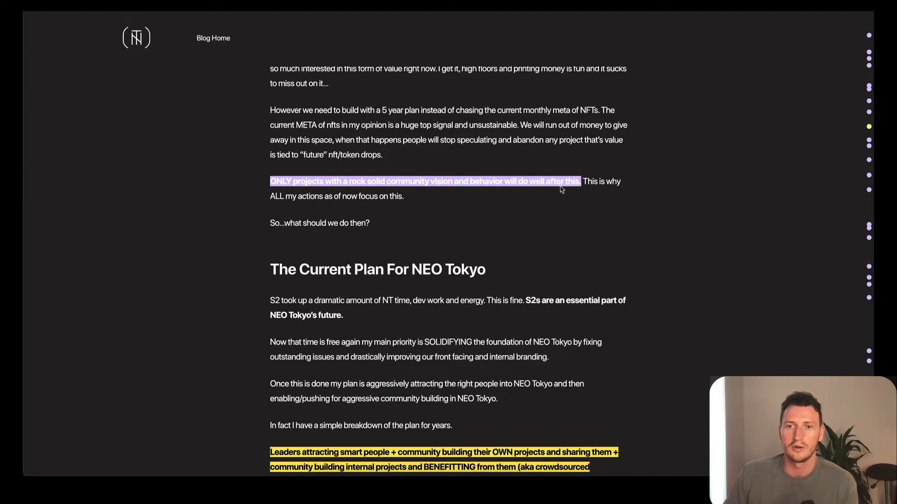
pyautogui.moveTo(406, 146)
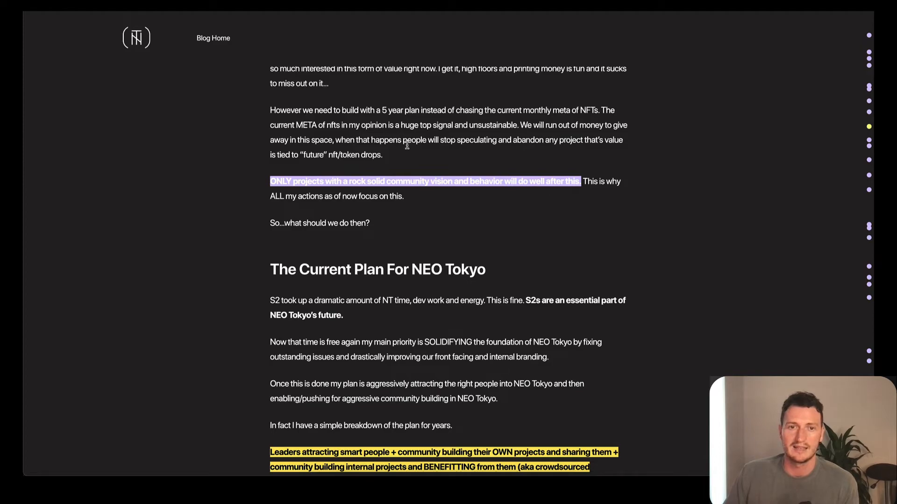
pyautogui.scroll(-3)
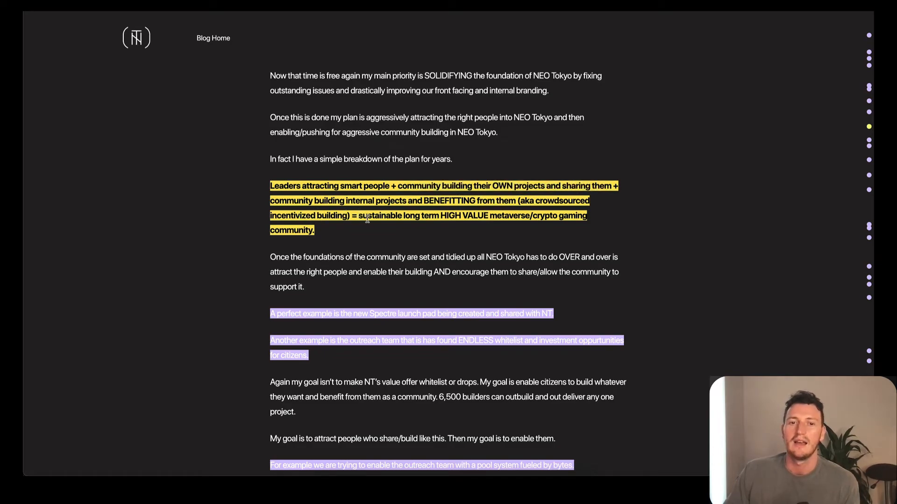
# Select text, then scroll to the highlighted 6,500-builders claim and 'big plan' paragraph
pyautogui.moveTo(363, 216); pyautogui.dragTo(513, 216)
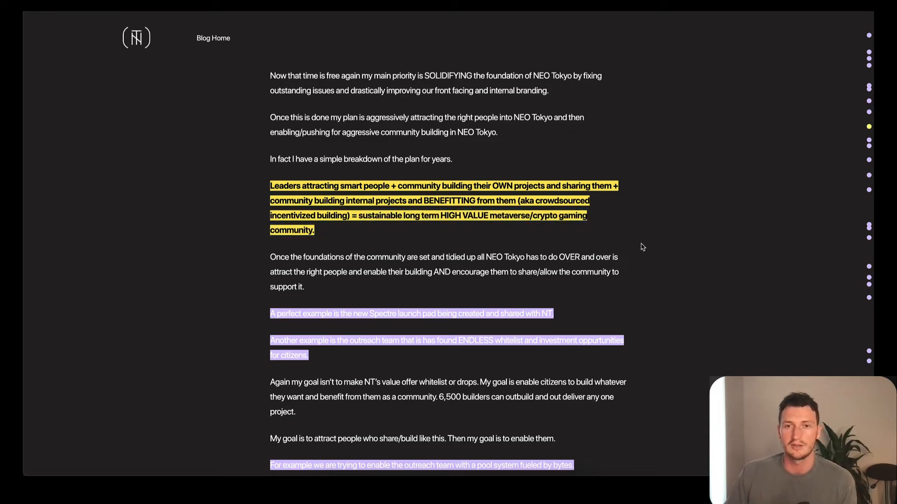
pyautogui.scroll(-3)
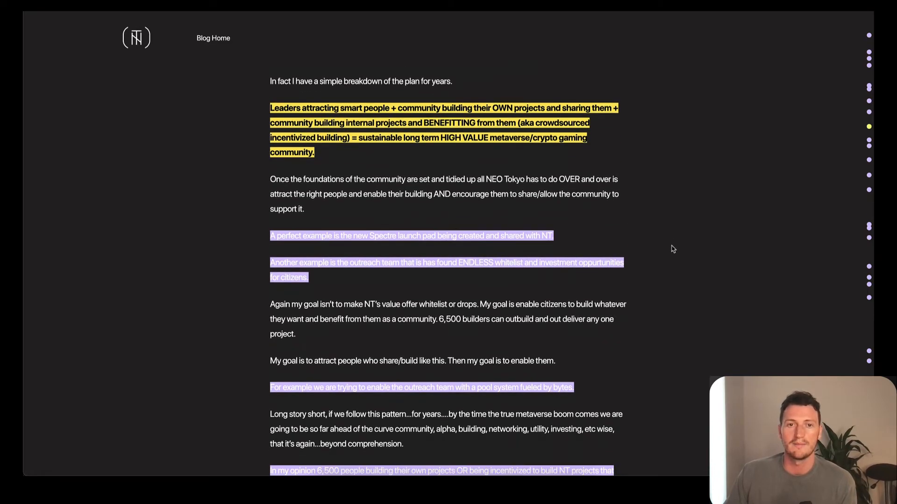
pyautogui.moveTo(658, 253)
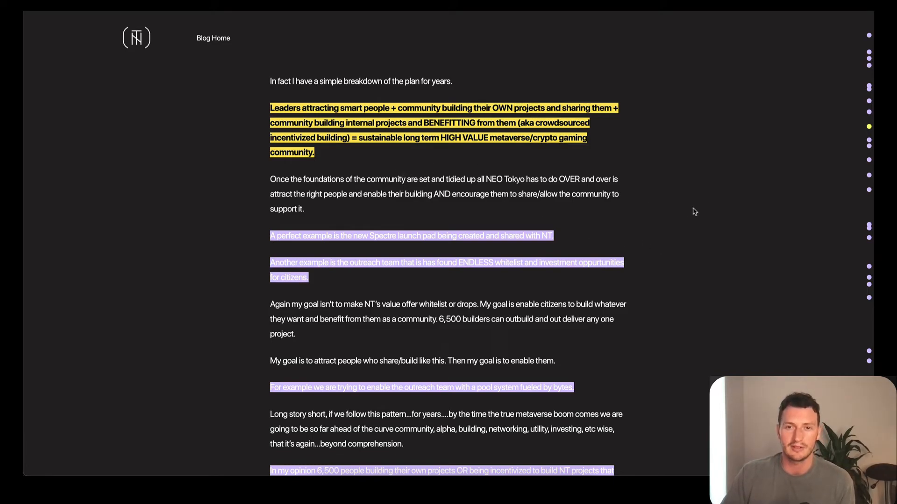
pyautogui.scroll(-3)
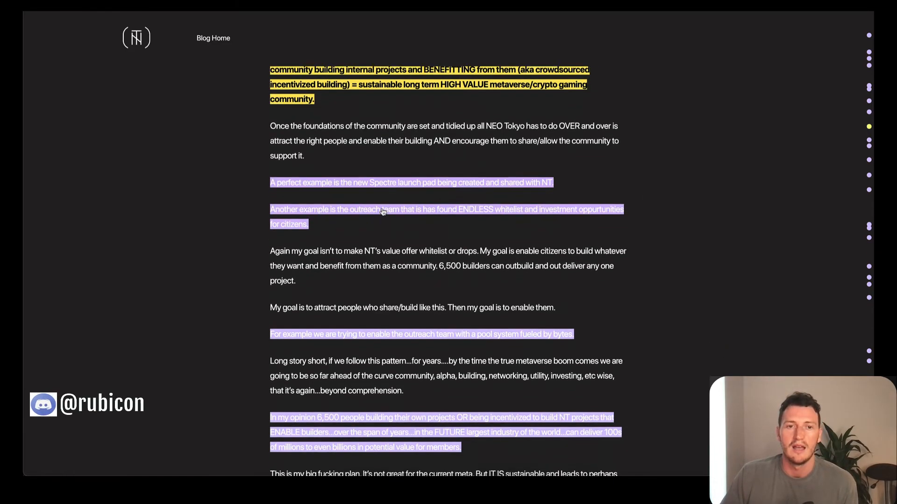
pyautogui.scroll(-3)
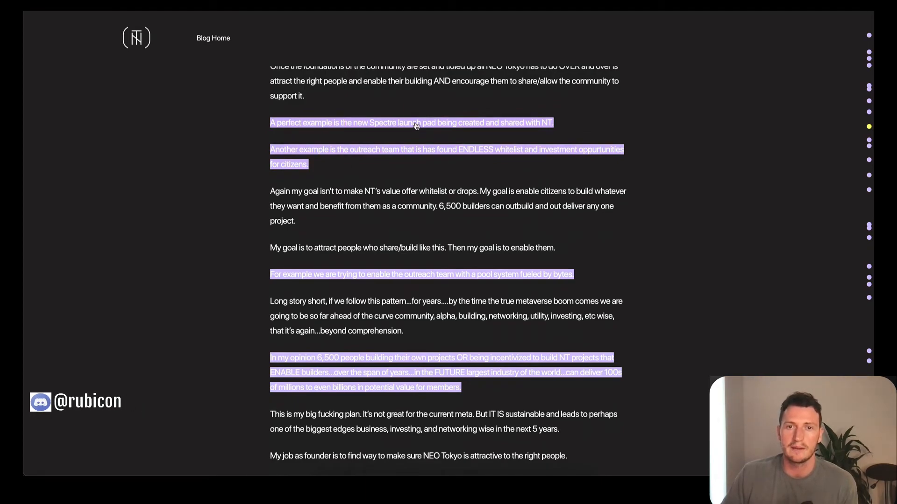
pyautogui.moveTo(546, 130)
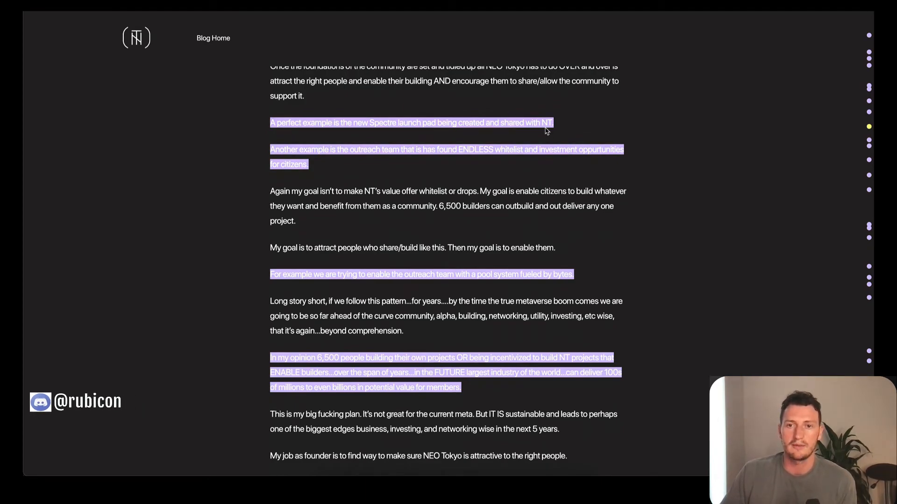
pyautogui.moveTo(334, 159)
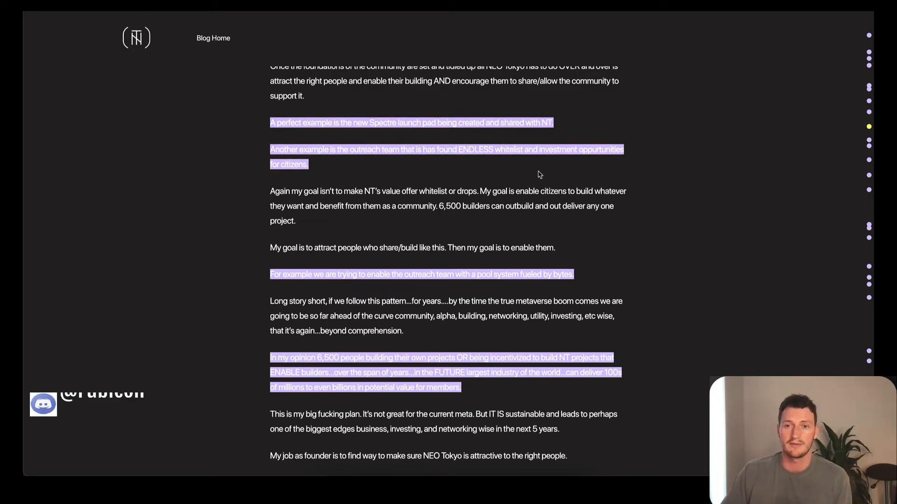
pyautogui.moveTo(570, 187)
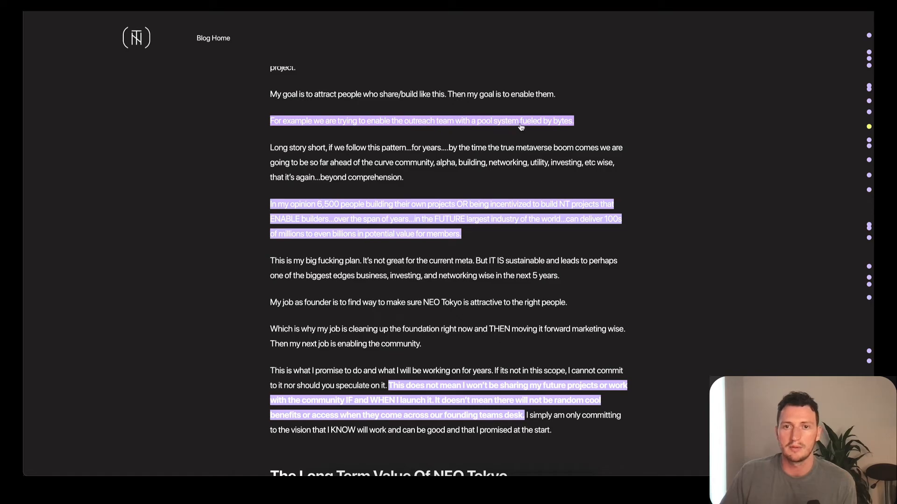
# Scroll past Long Term Value to 'Upcoming Things Discussed': bytes tokenomics and website overhaul
pyautogui.scroll(-3)
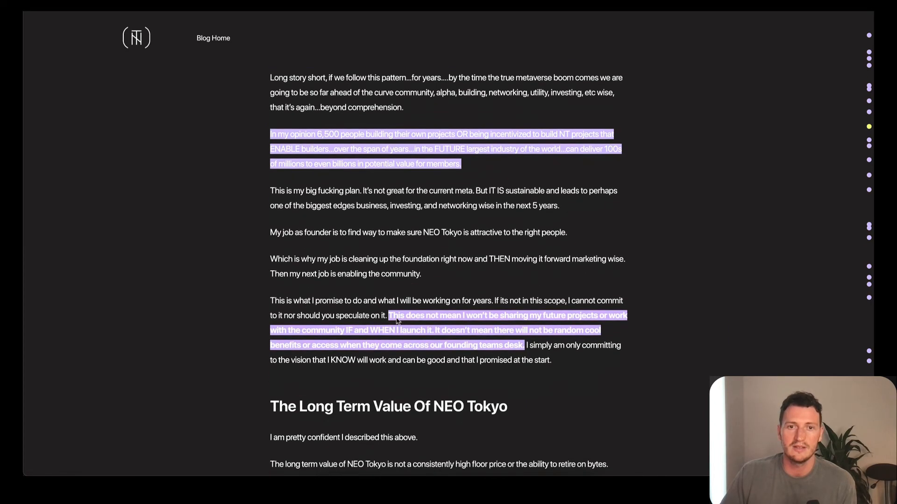
pyautogui.scroll(-3)
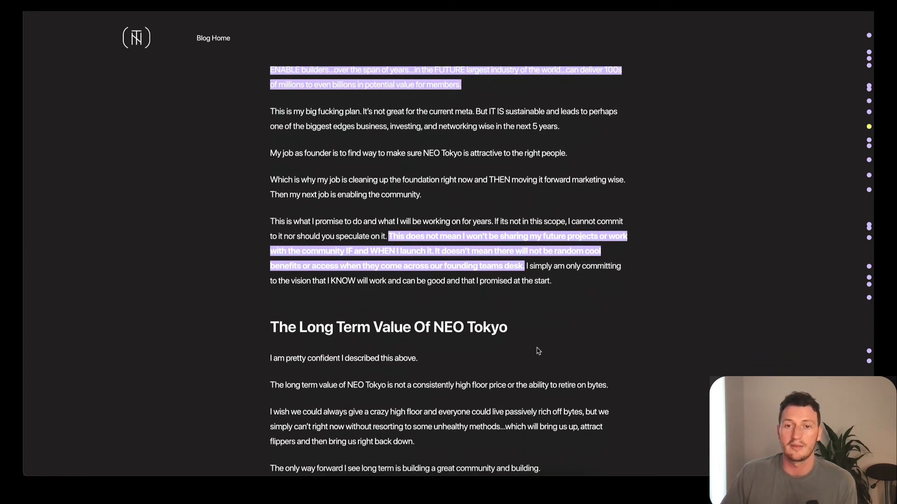
pyautogui.scroll(-3)
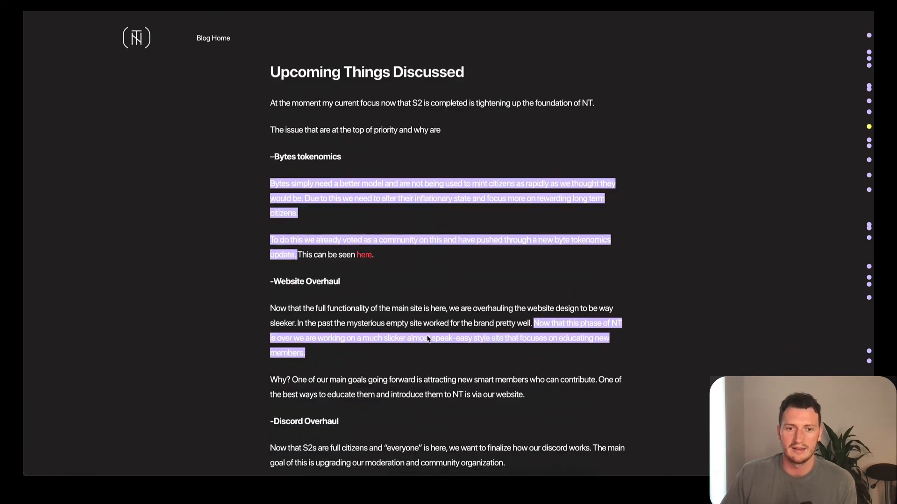
# Scroll past Discord Overhaul and NFT Upgrades to the highlighted outreach-team byte pool example
pyautogui.scroll(-3)
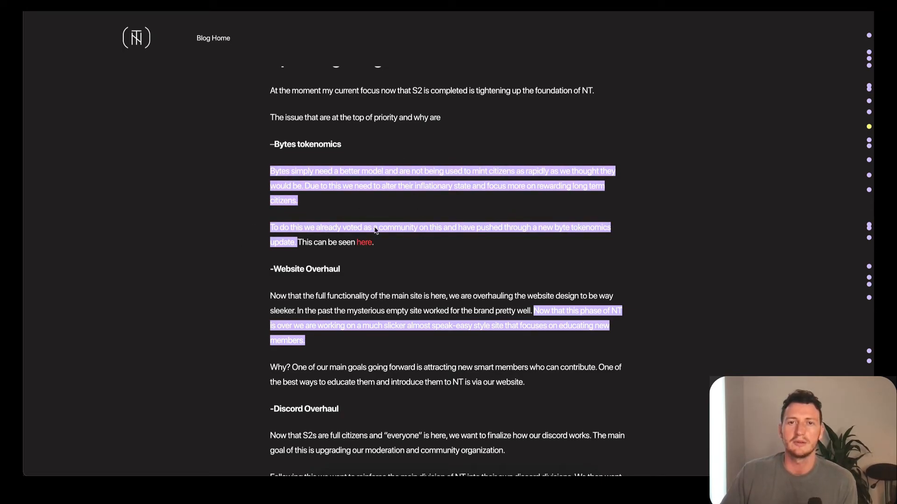
pyautogui.moveTo(456, 237)
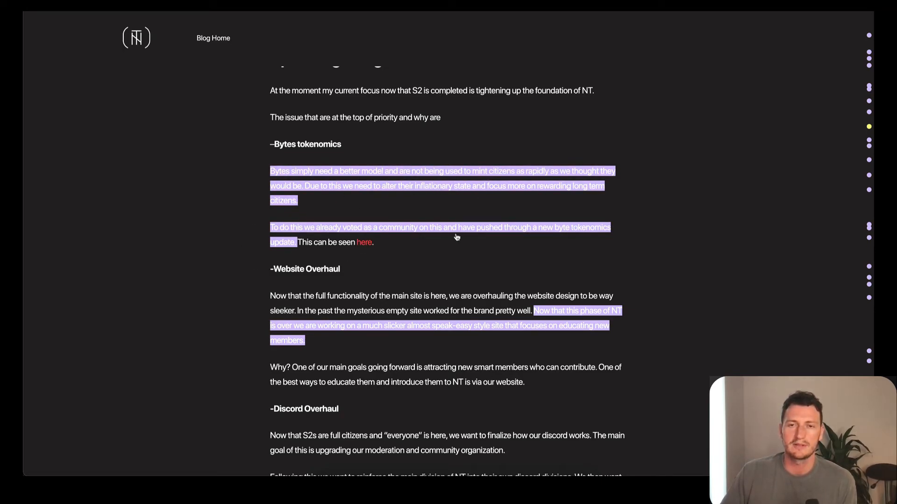
pyautogui.moveTo(410, 207)
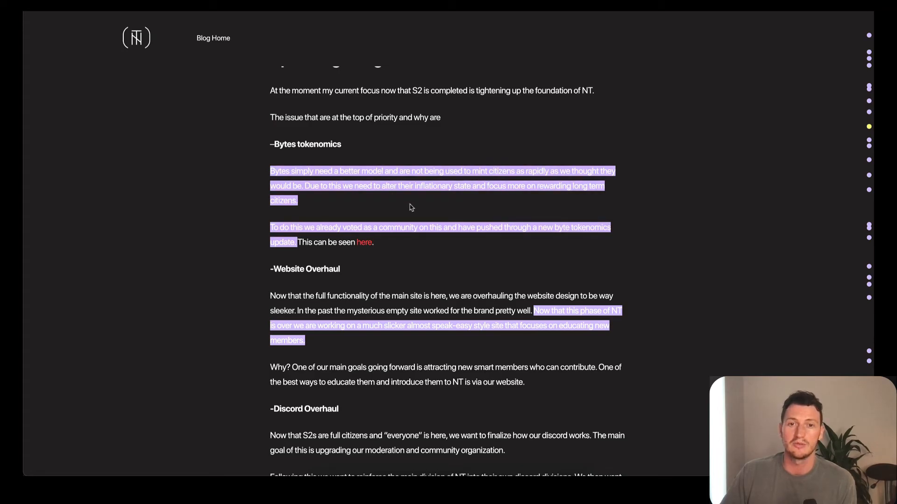
pyautogui.moveTo(445, 279)
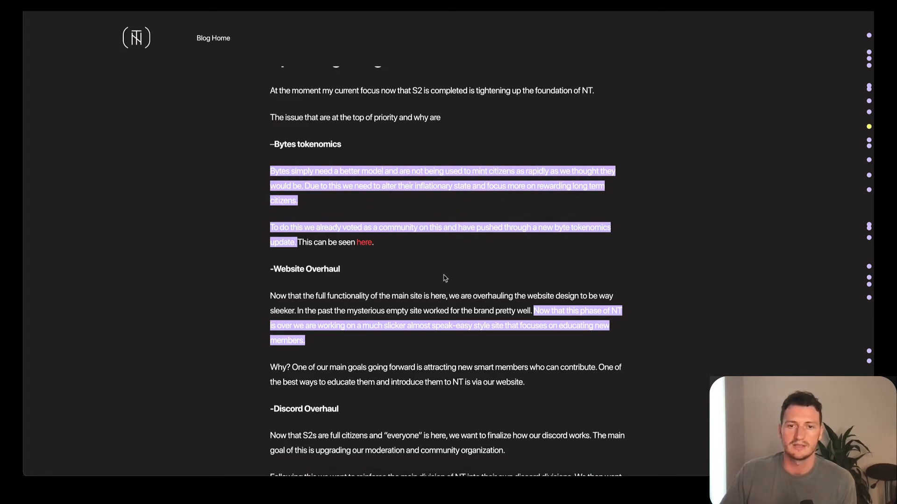
pyautogui.scroll(-3)
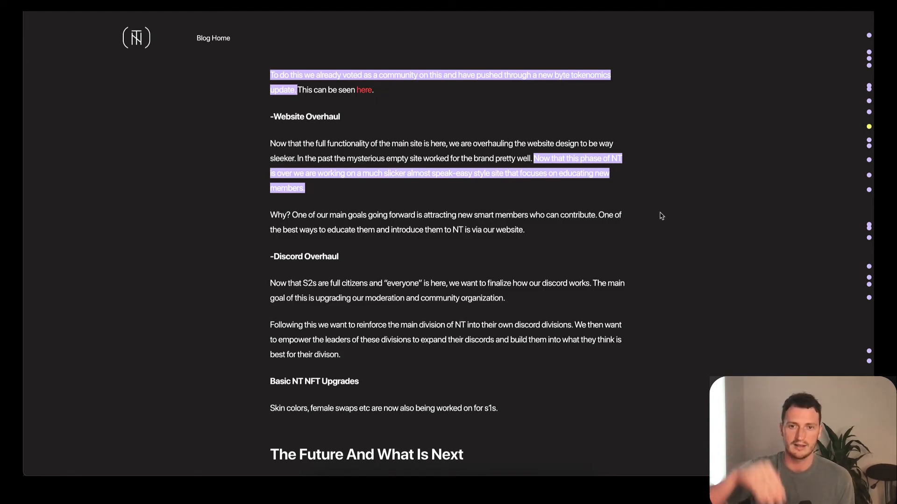
pyautogui.moveTo(556, 198)
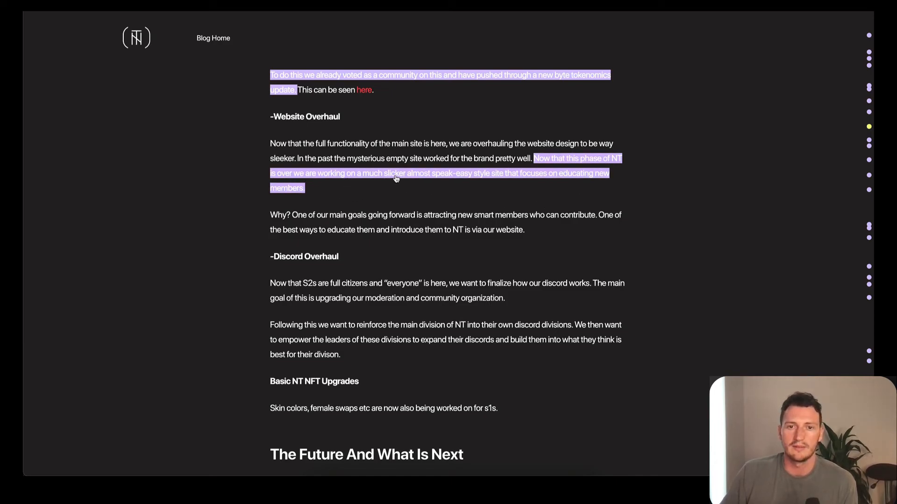
pyautogui.moveTo(506, 183)
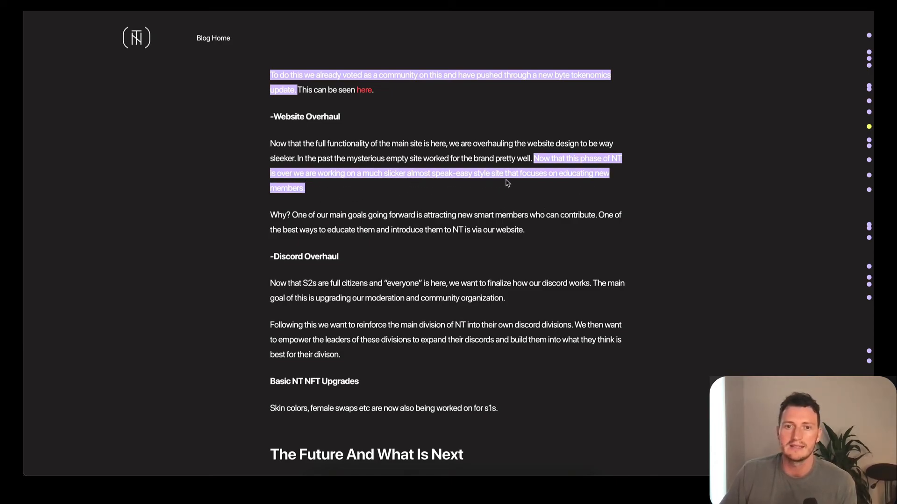
pyautogui.scroll(-3)
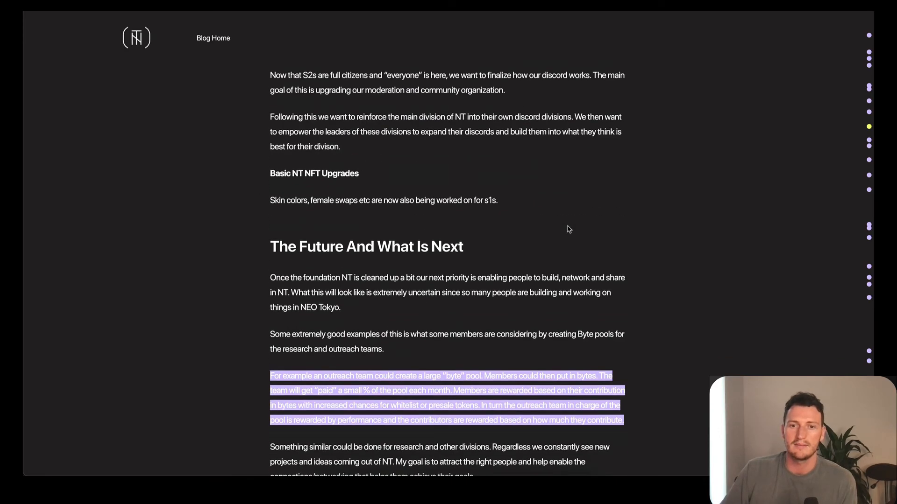
# Scroll to 'What Is The Plan For S2' and its highlighted 10,000-members goal
pyautogui.scroll(-3)
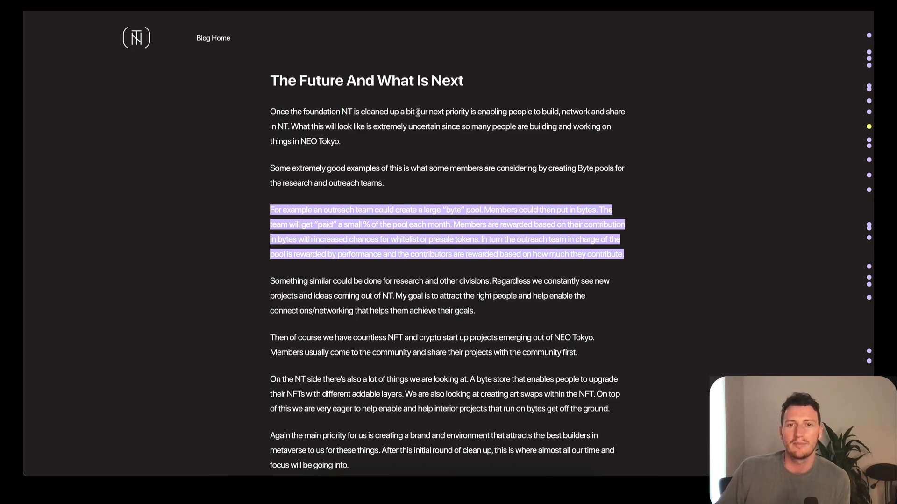
pyautogui.moveTo(559, 112)
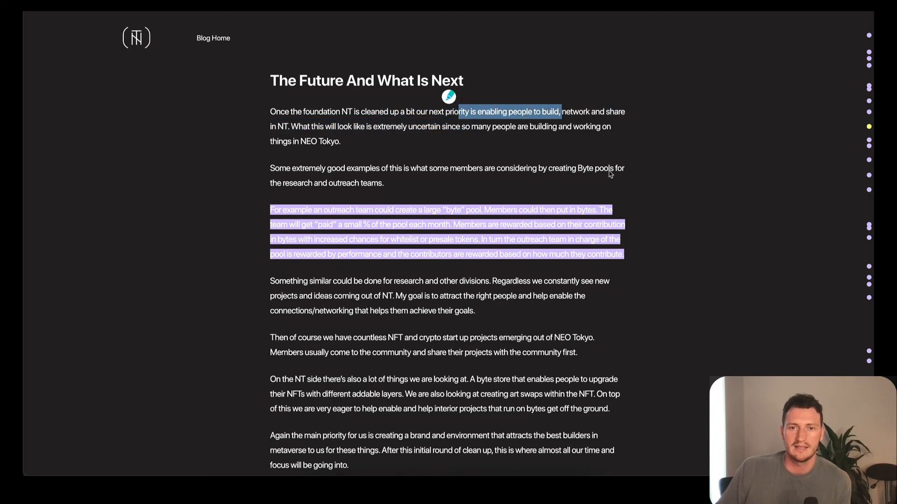
pyautogui.scroll(-3)
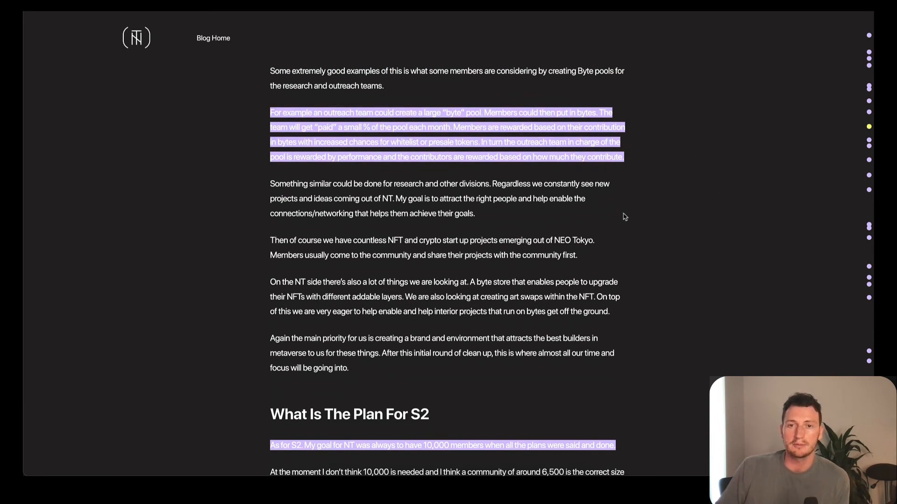
pyautogui.scroll(-3)
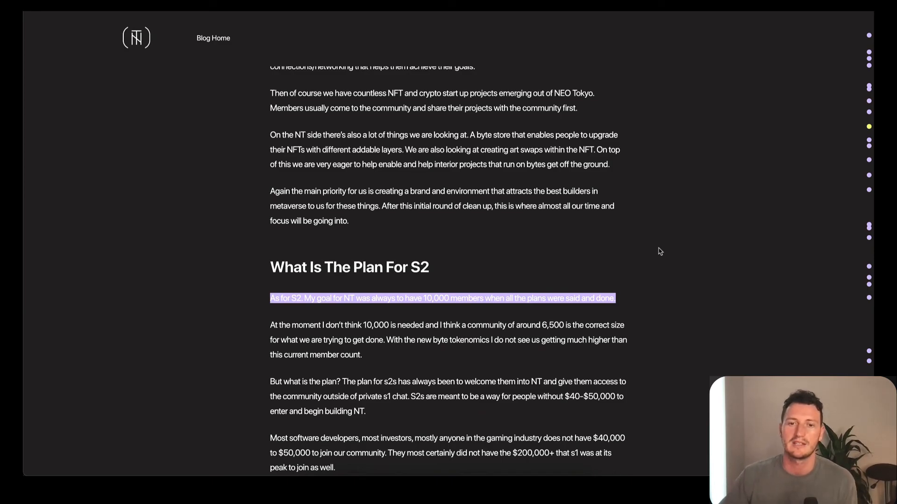
pyautogui.scroll(-3)
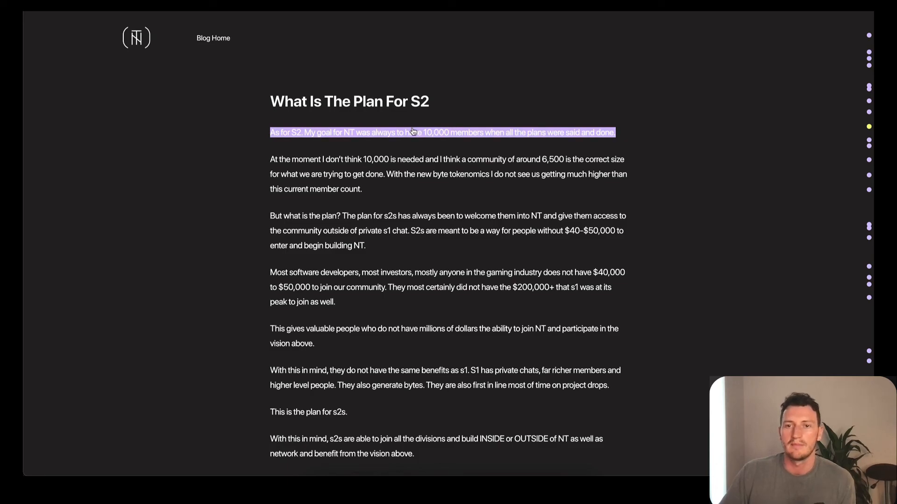
# Scroll to the 'In Conclusion' section with Becker's sign-off, then click near the page top
pyautogui.scroll(-3)
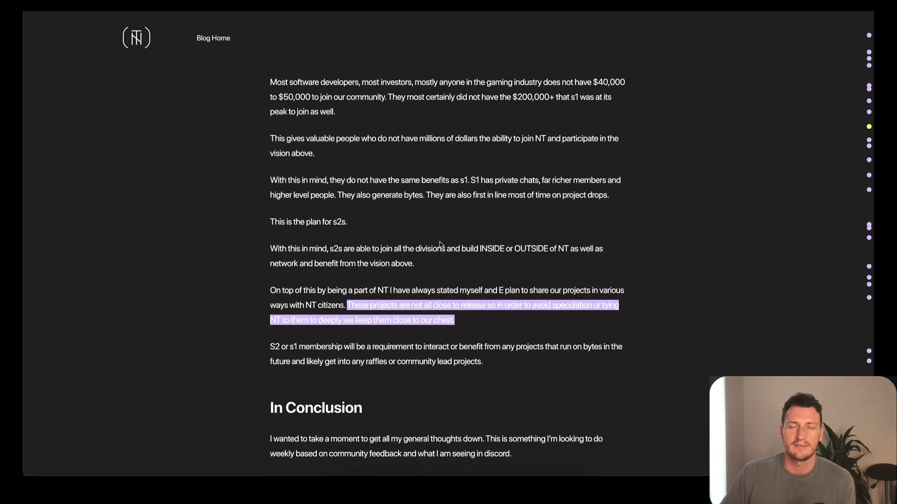
pyautogui.scroll(-3)
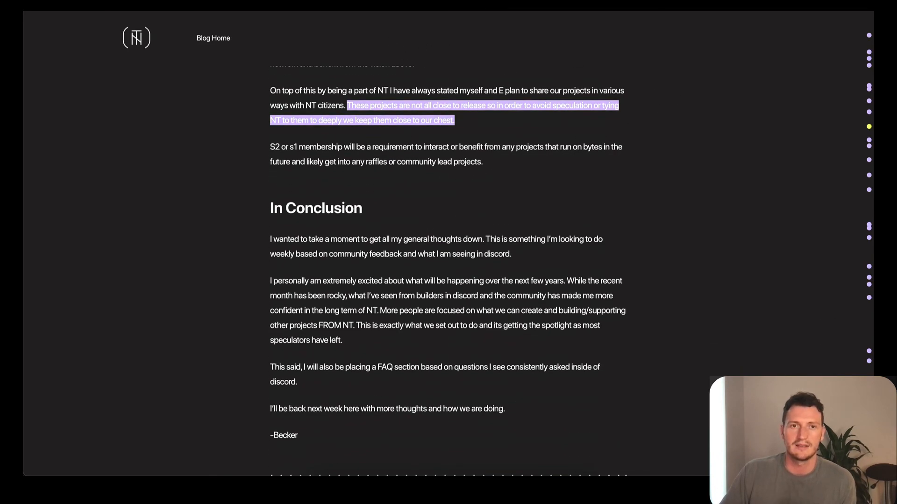
pyautogui.click(213, 38)
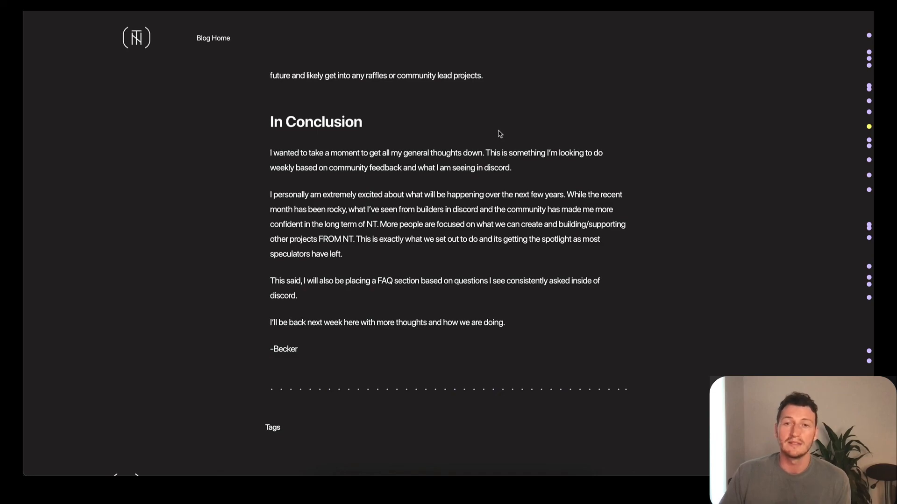
pyautogui.moveTo(518, 207)
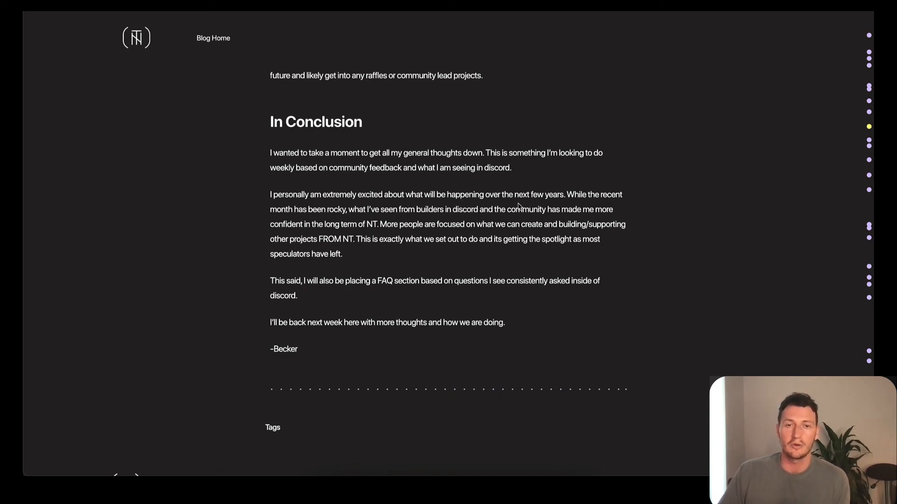